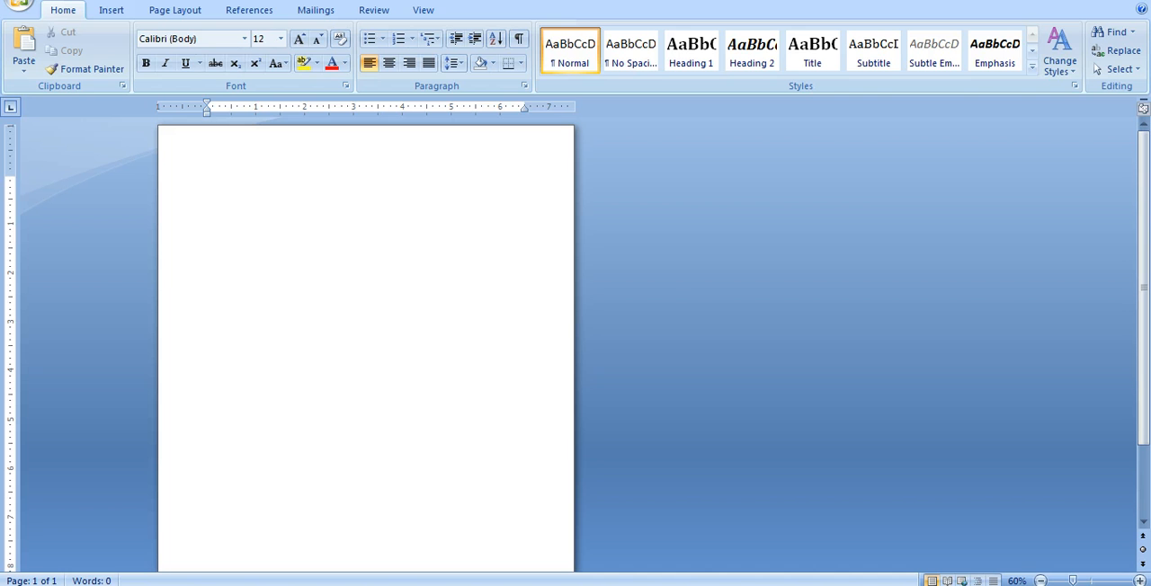
# Step: Switch the blank page to landscape orientation from the Page Layout ribbon
pyautogui.click(208, 180)
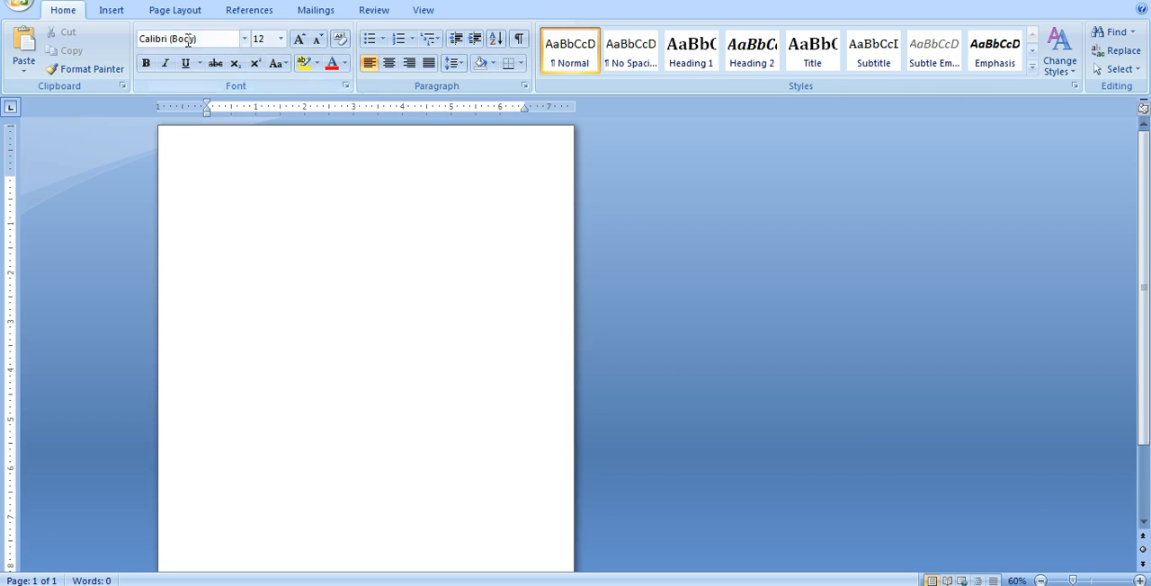
pyautogui.click(175, 11)
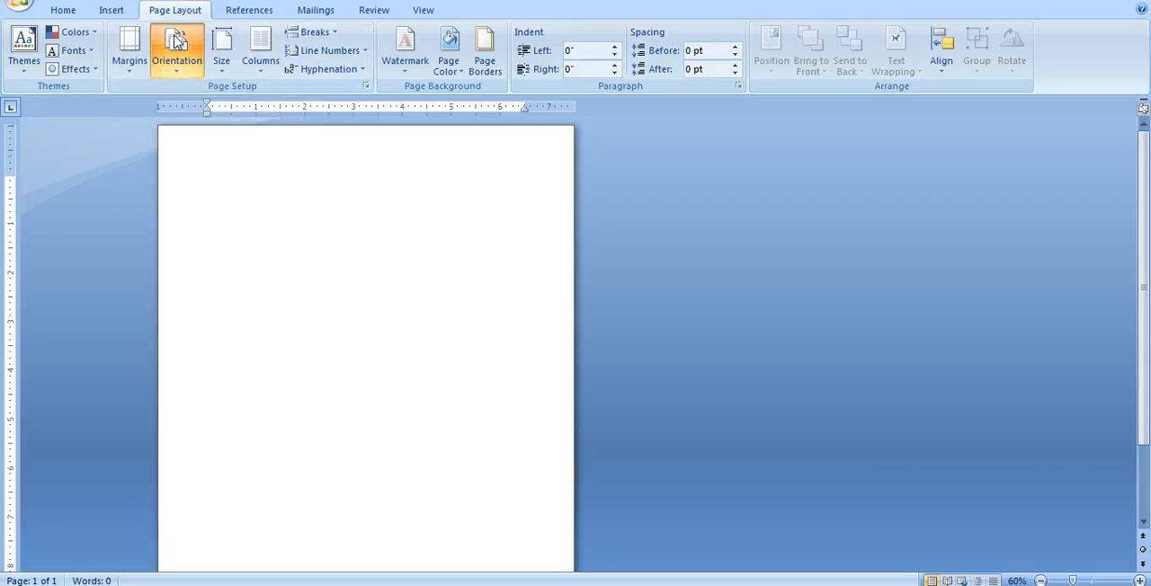
pyautogui.click(176, 50)
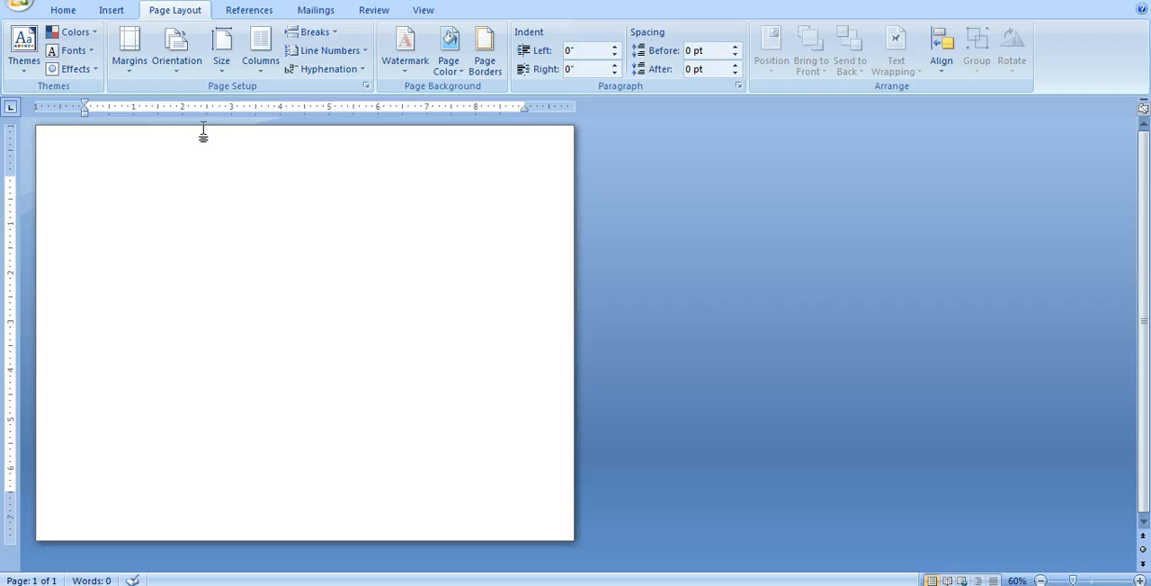
pyautogui.moveTo(603, 200)
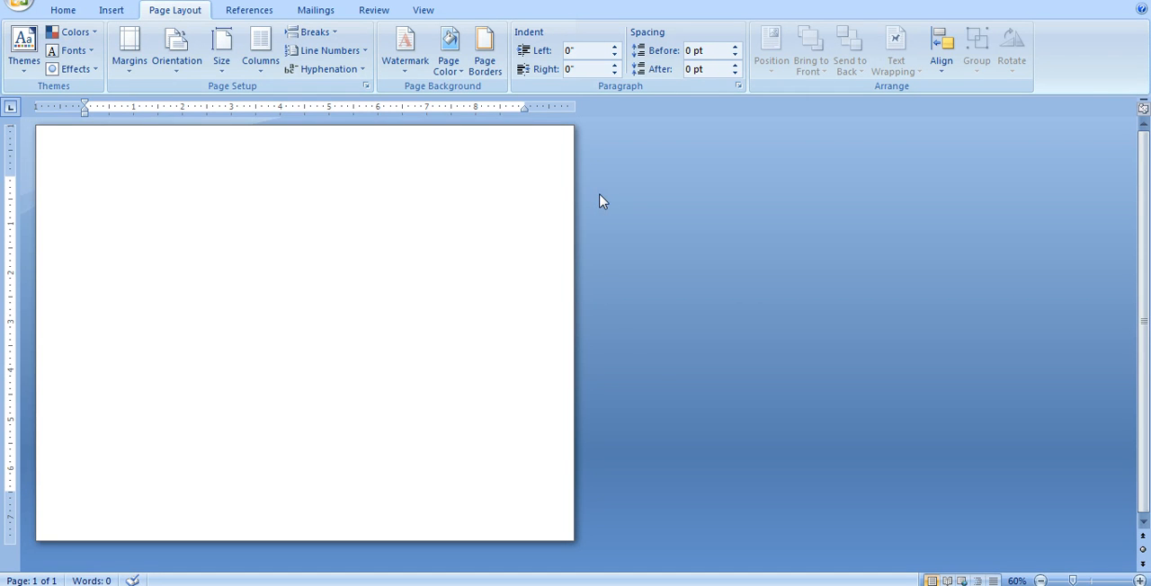
pyautogui.moveTo(259, 51)
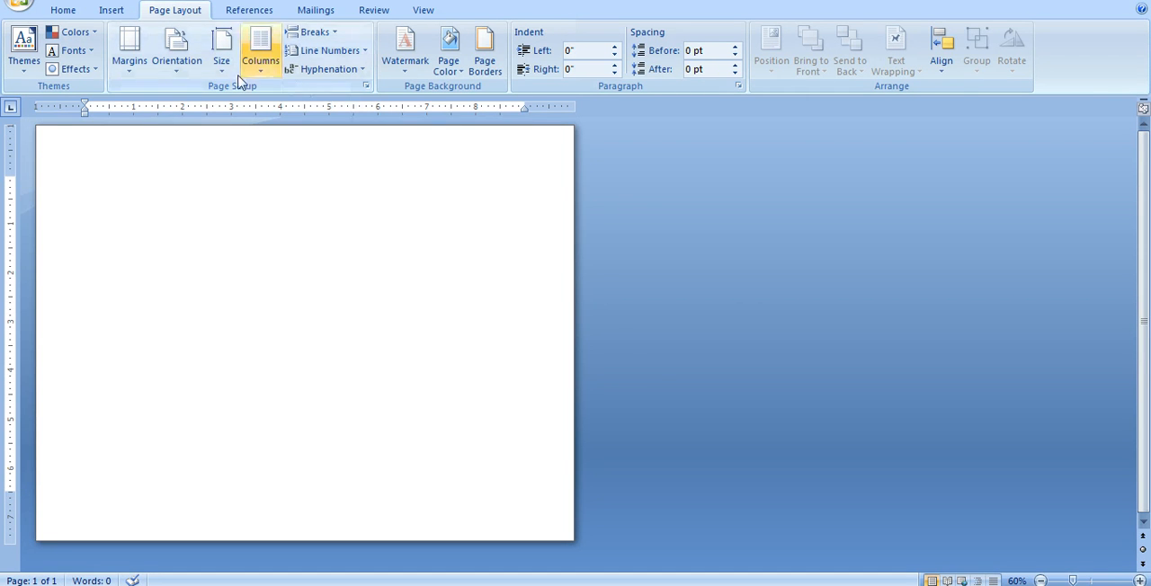
# Step: Bring up the SmartArt graphic chooser from the Insert ribbon
pyautogui.click(111, 11)
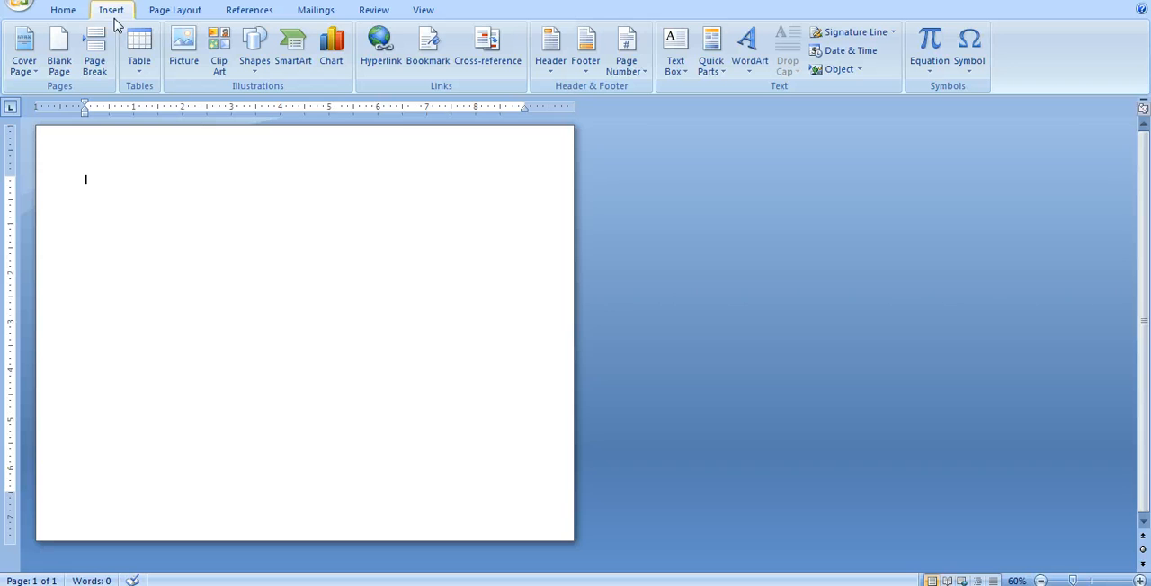
pyautogui.moveTo(255, 45)
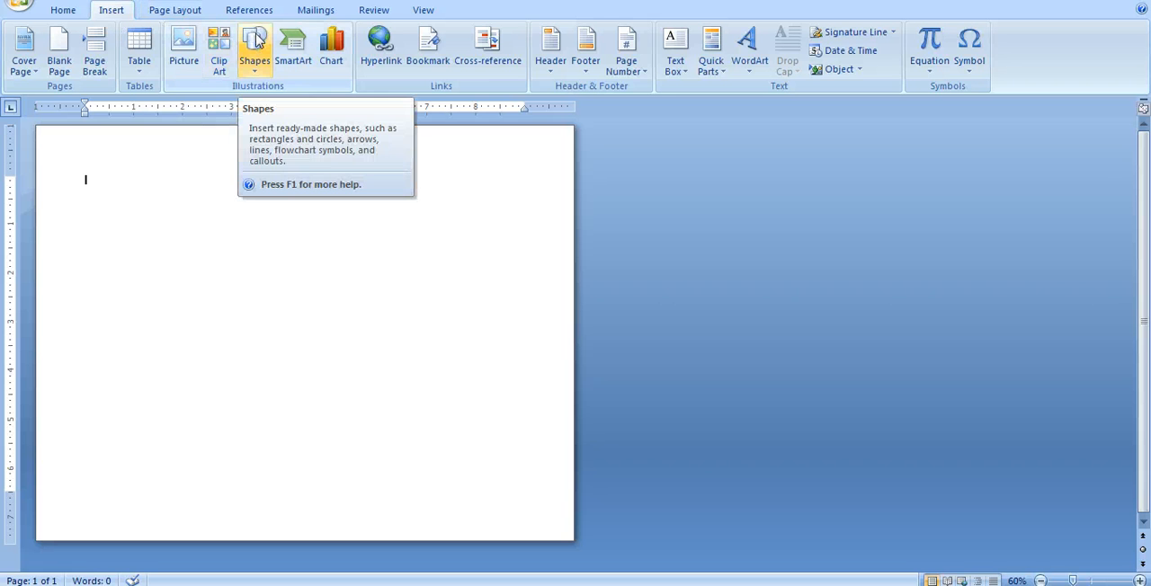
pyautogui.click(256, 44)
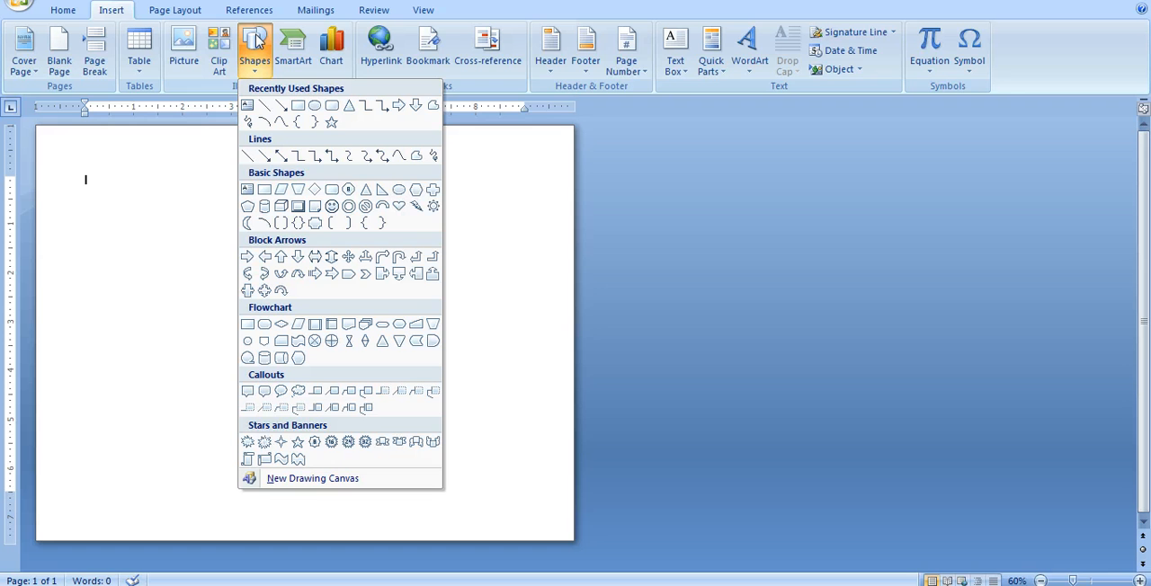
pyautogui.moveTo(302, 44)
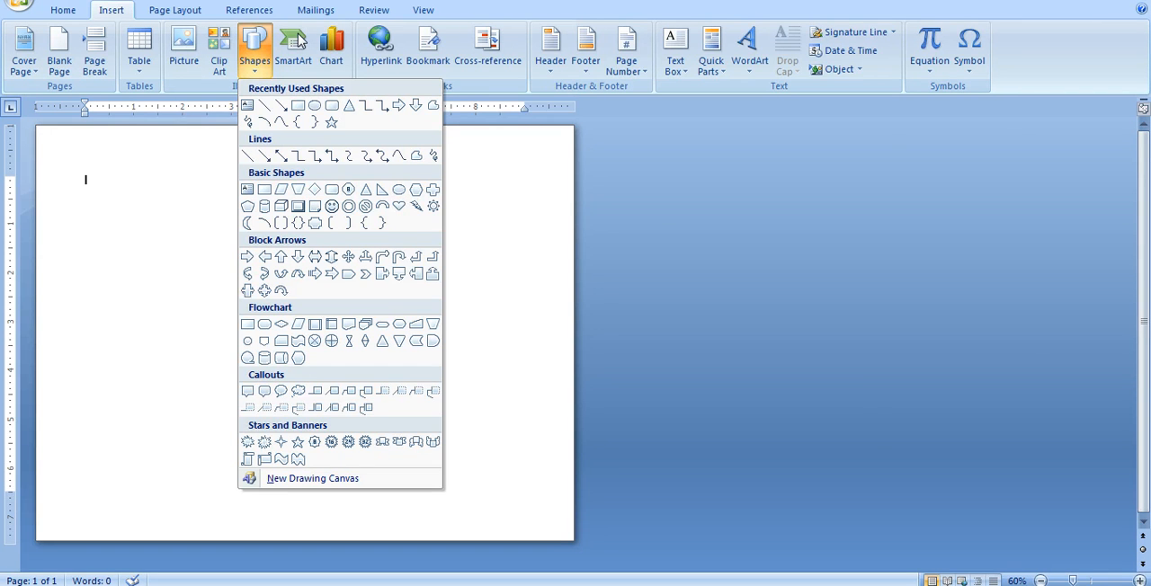
pyautogui.click(294, 45)
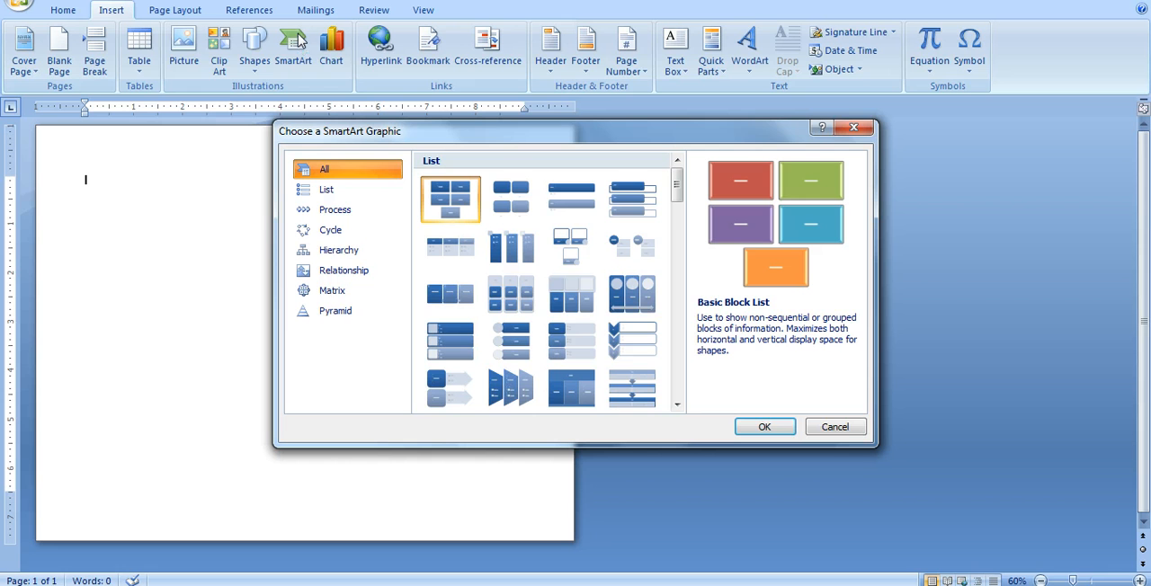
pyautogui.moveTo(331, 230)
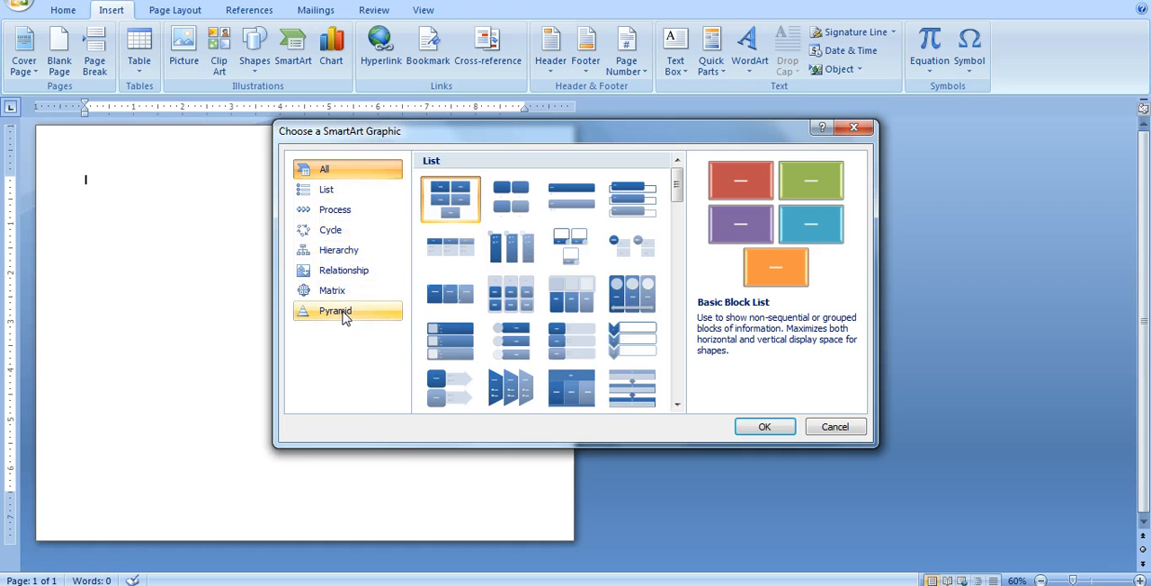
# Step: Pick the Basic Venn layout from the Relationship category
pyautogui.click(344, 270)
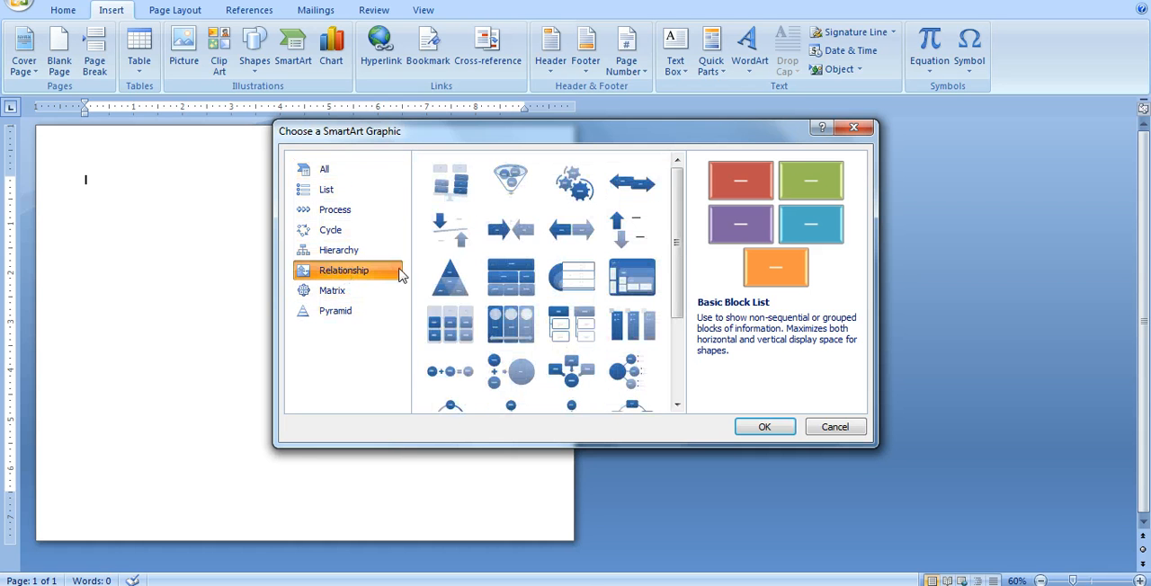
pyautogui.scroll(-3)
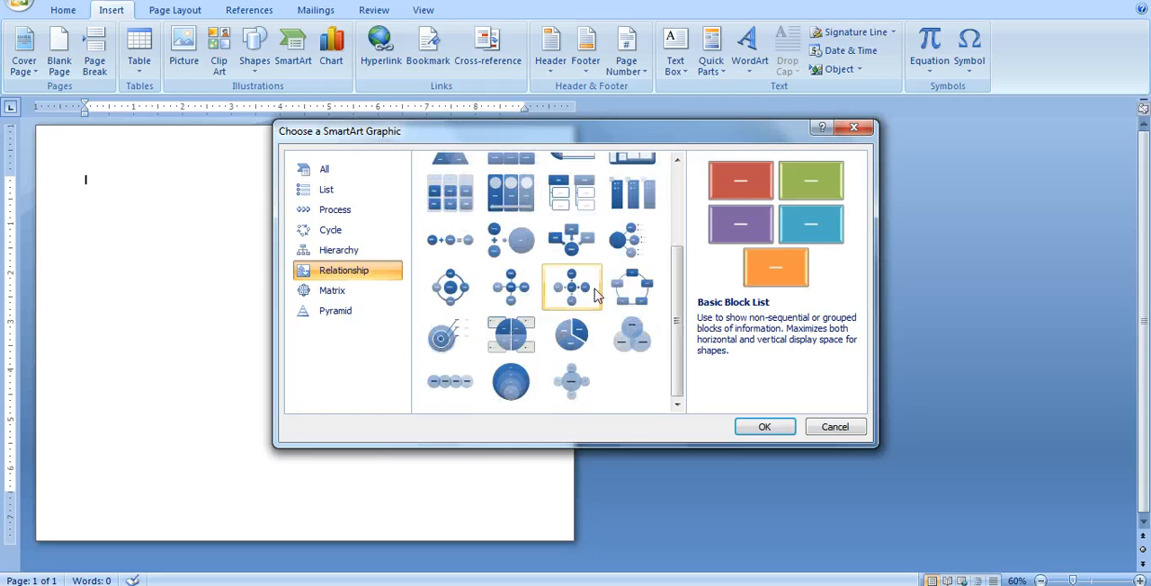
pyautogui.moveTo(632, 335)
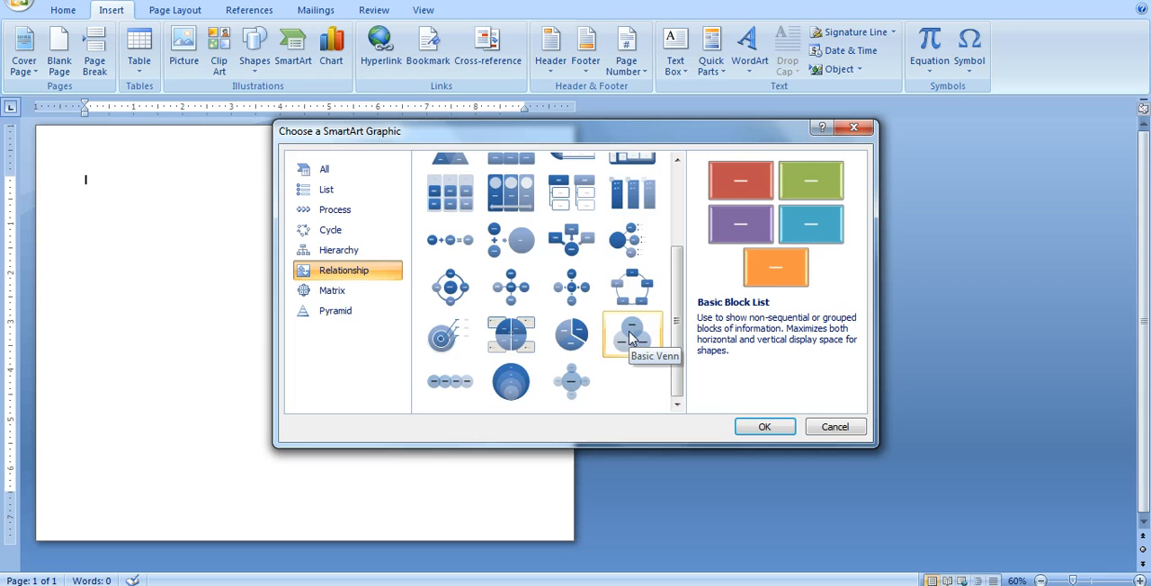
pyautogui.click(633, 334)
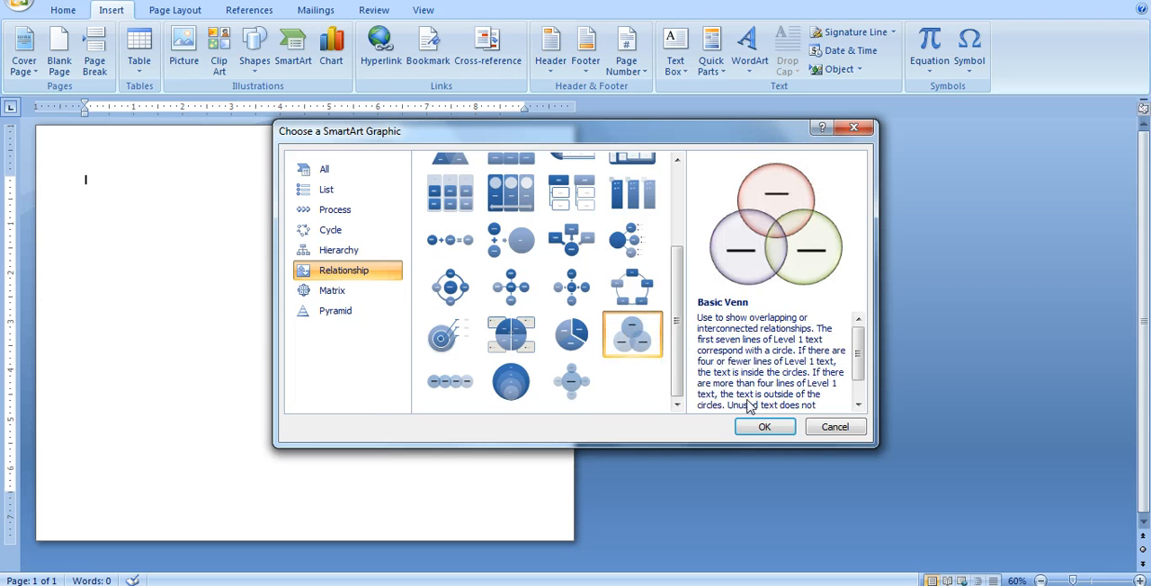
# Step: Insert the Basic Venn diagram, enlarge it and remove one of the three circles
pyautogui.click(764, 427)
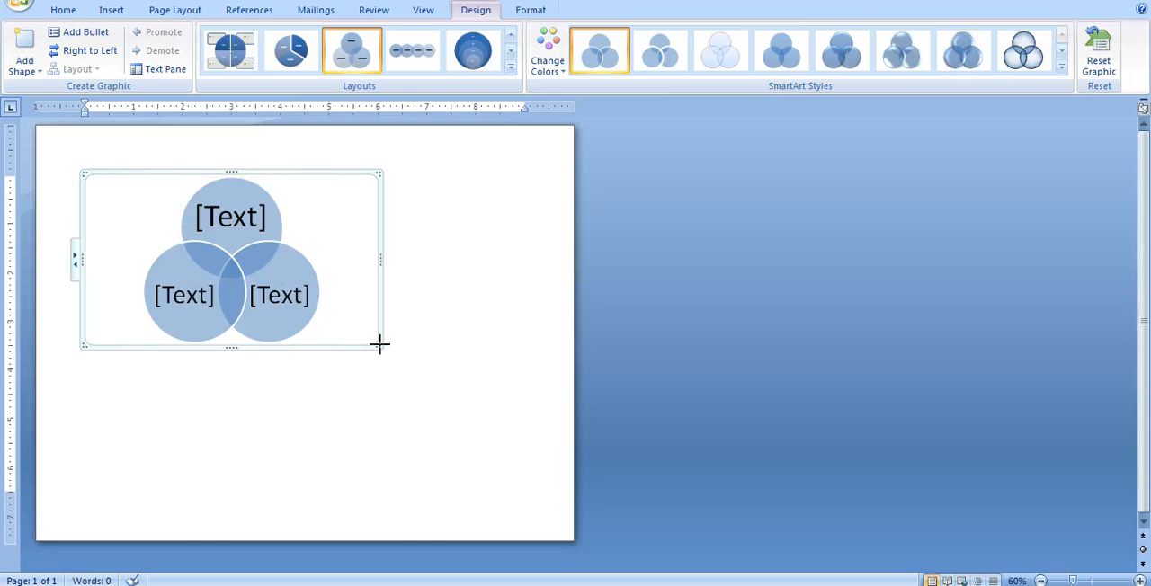
pyautogui.moveTo(380, 346); pyautogui.dragTo(505, 448)
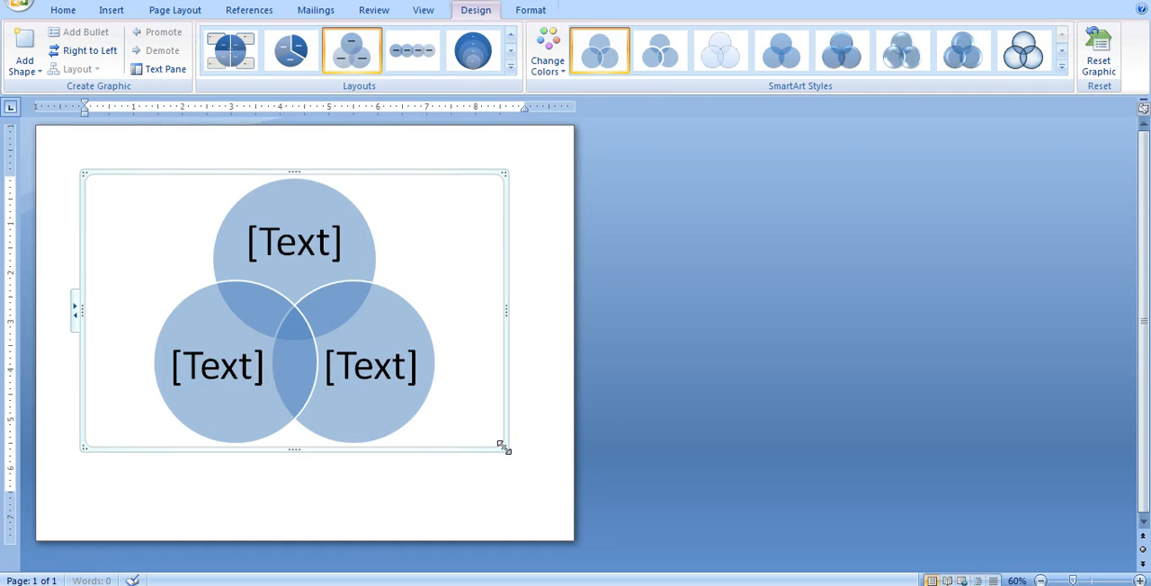
pyautogui.moveTo(457, 395)
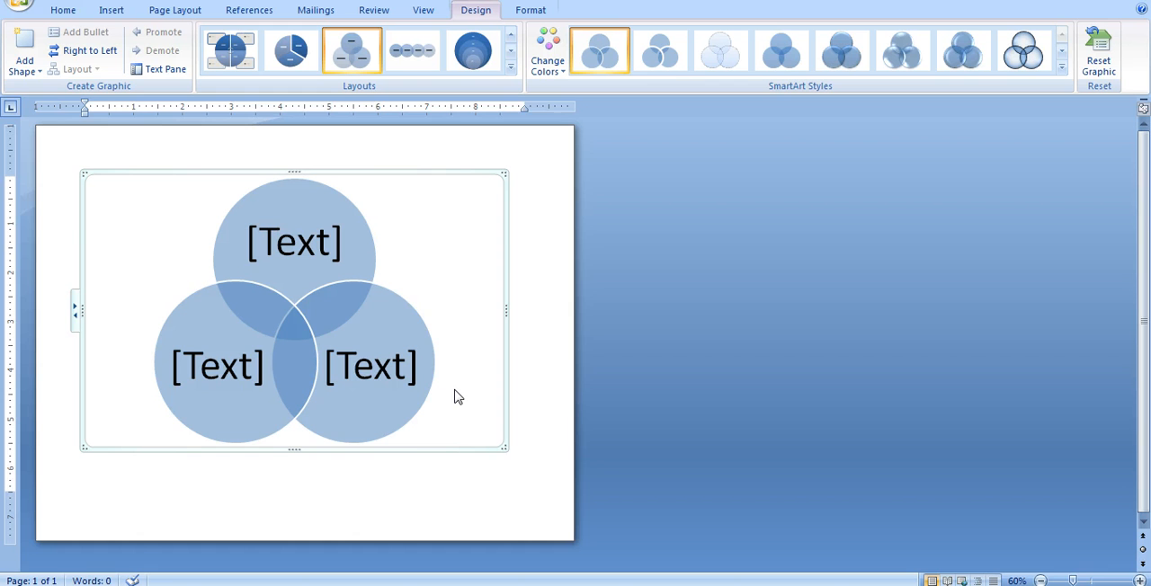
pyautogui.moveTo(417, 349)
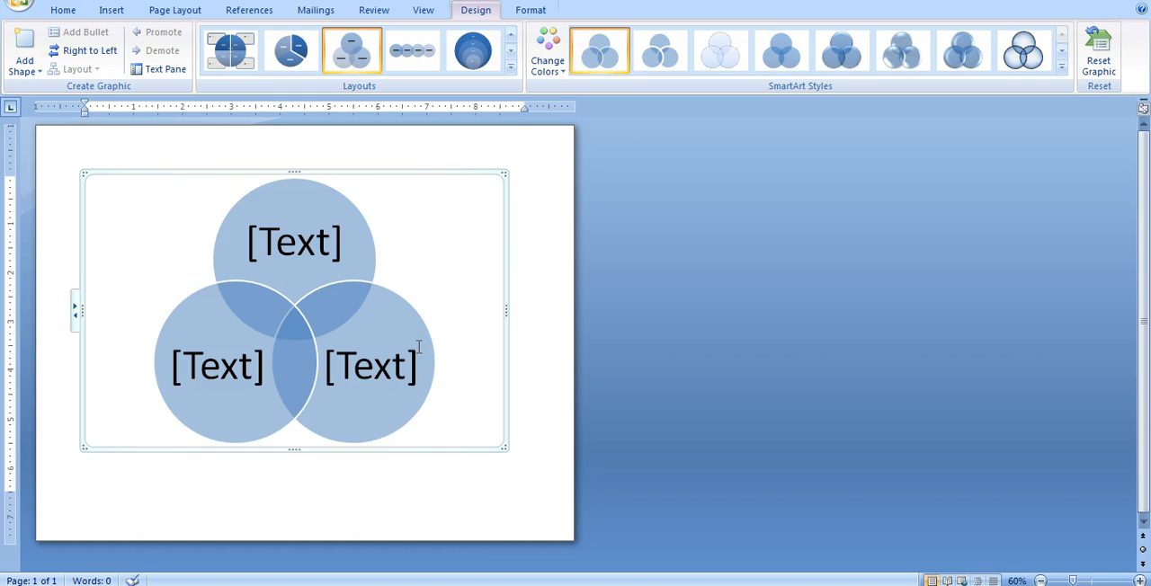
pyautogui.moveTo(398, 326)
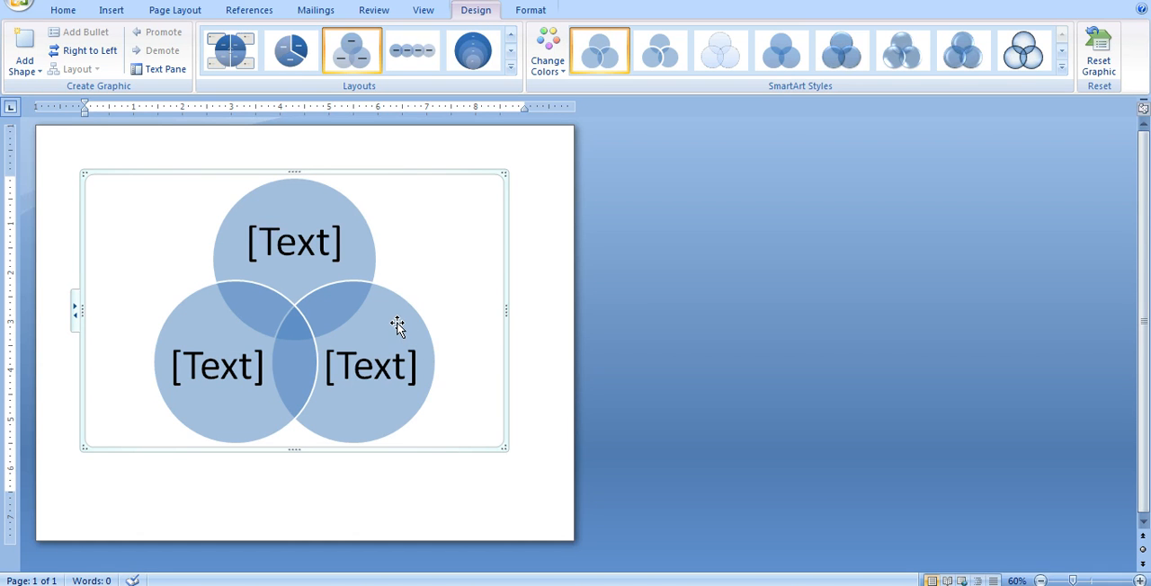
pyautogui.click(370, 365)
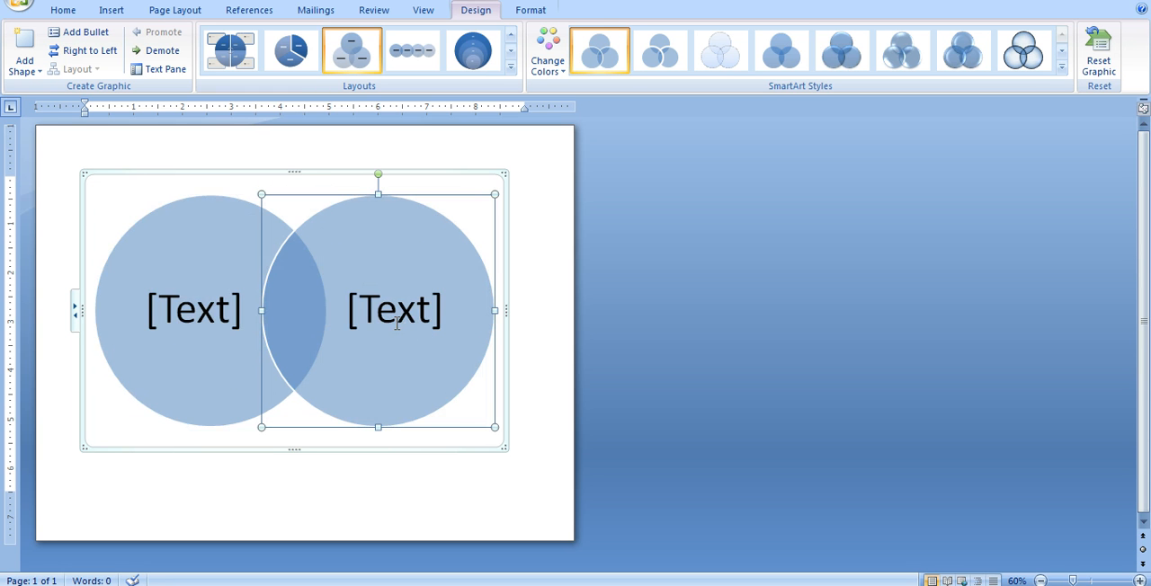
pyautogui.moveTo(378, 218)
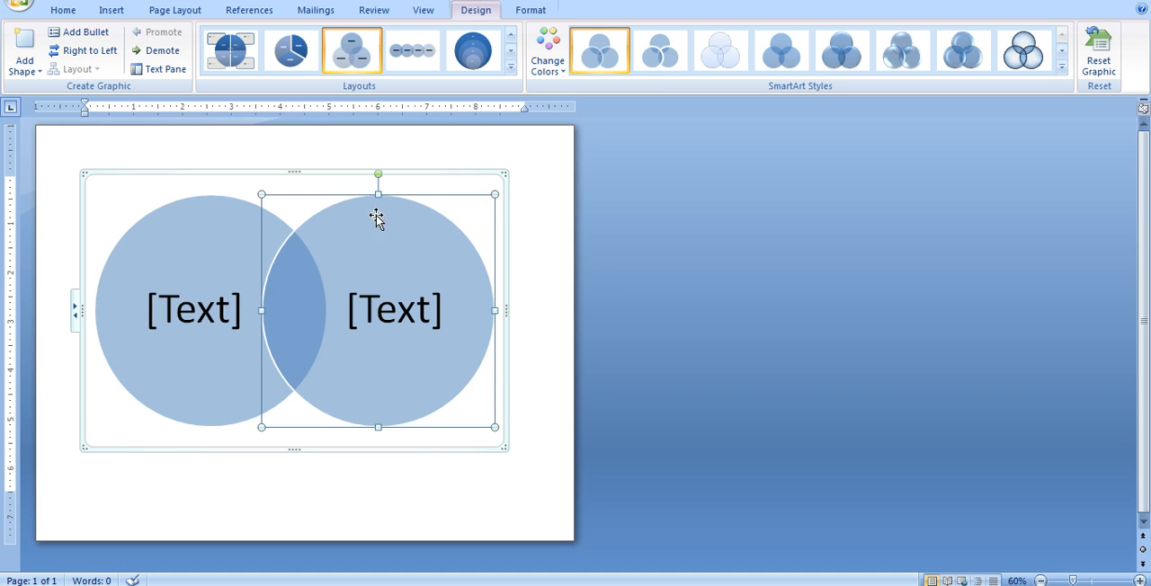
pyautogui.moveTo(509, 453)
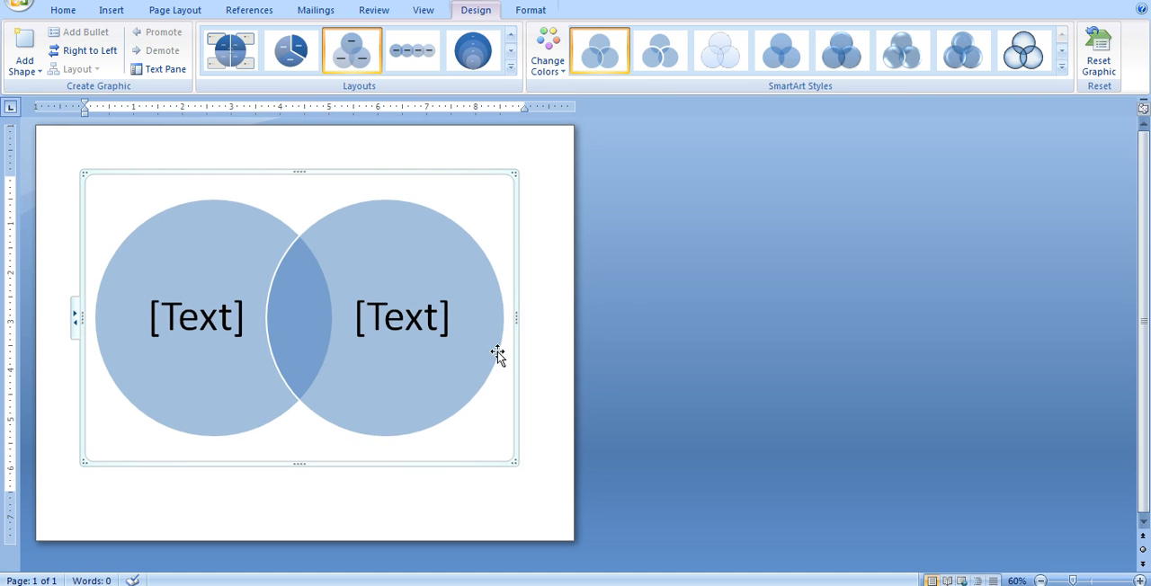
pyautogui.moveTo(482, 248)
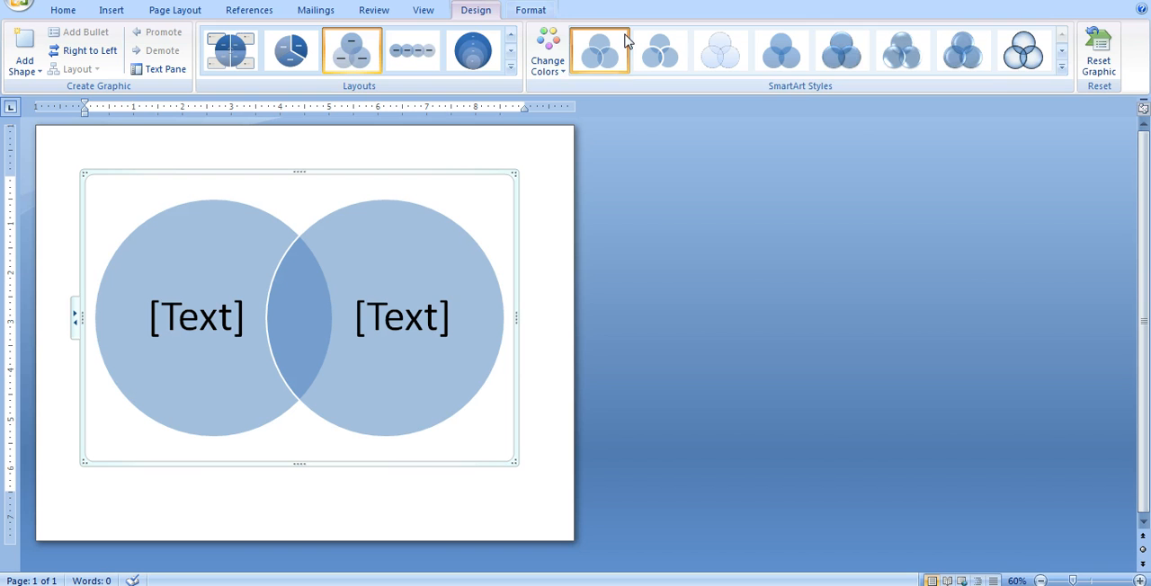
# Step: Give the right and left Venn circles black outlines via the Format ribbon
pyautogui.click(528, 11)
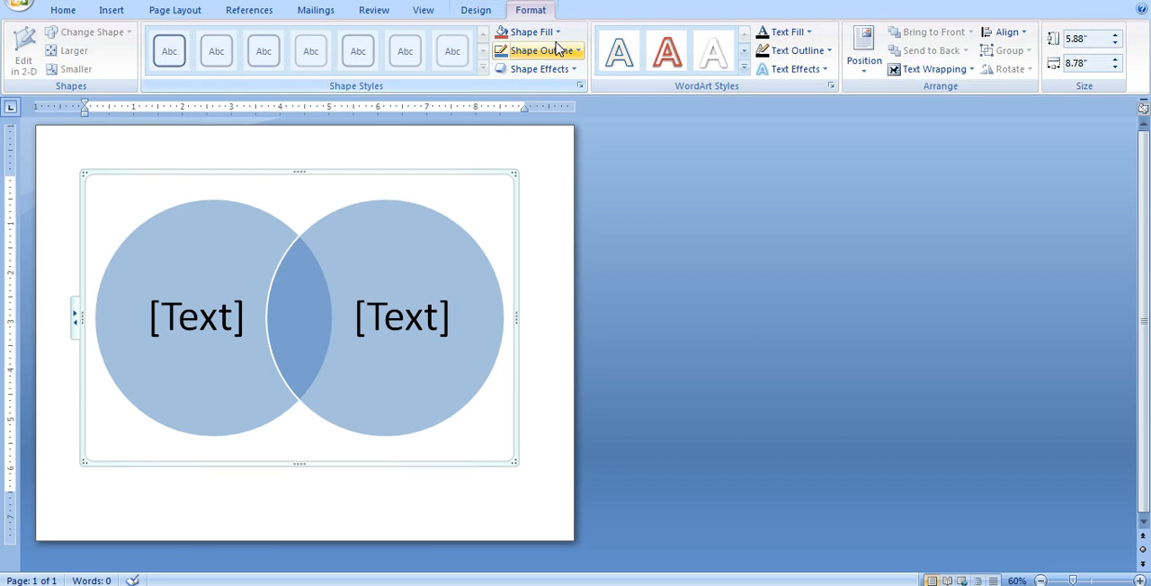
pyautogui.click(410, 225)
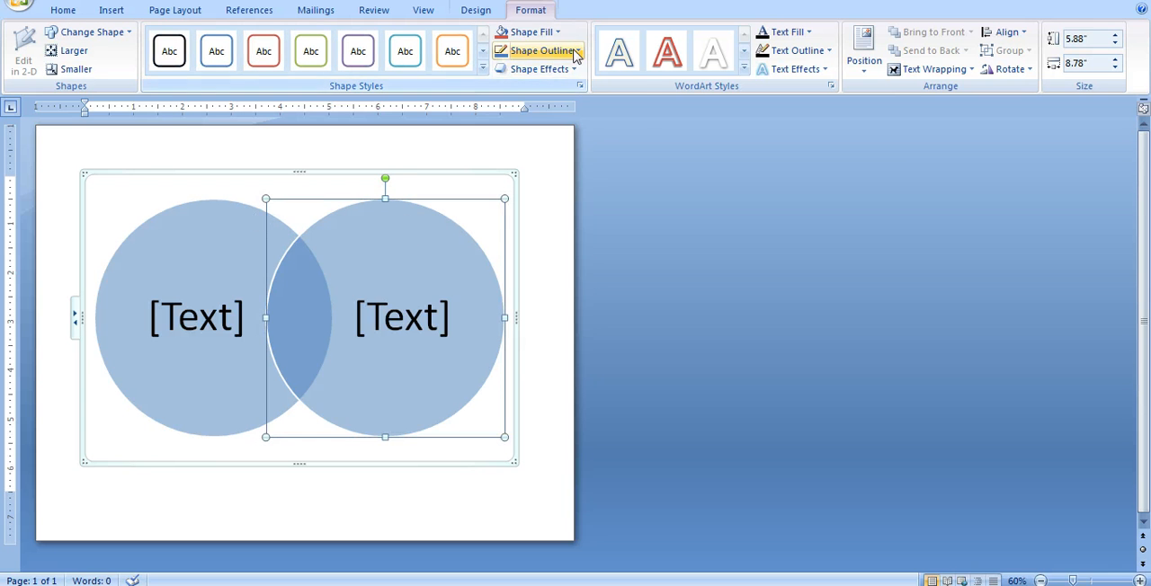
pyautogui.click(541, 50)
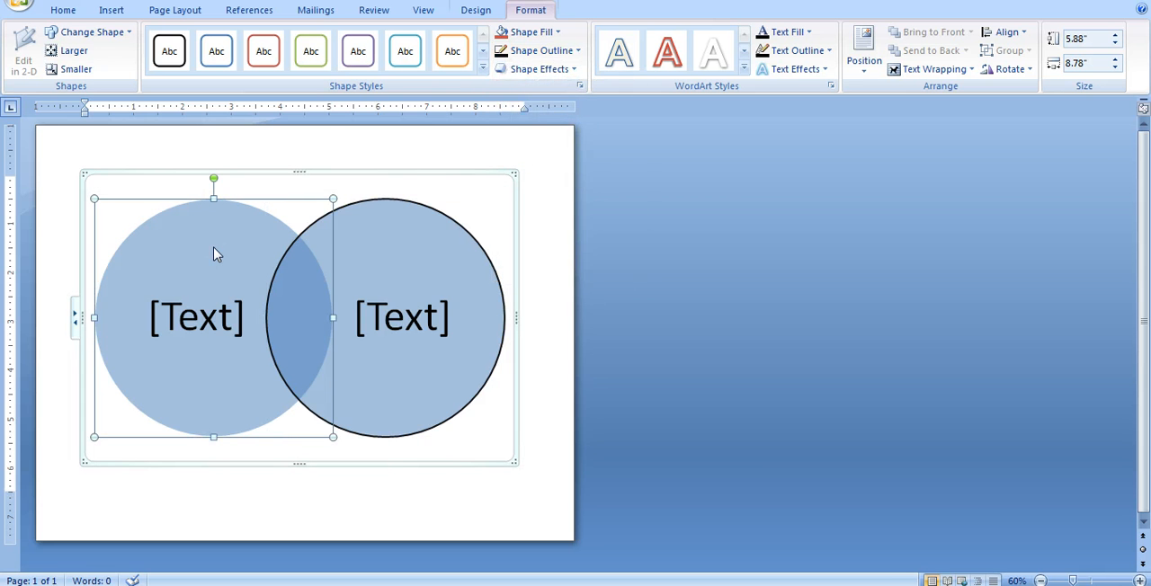
pyautogui.click(539, 50)
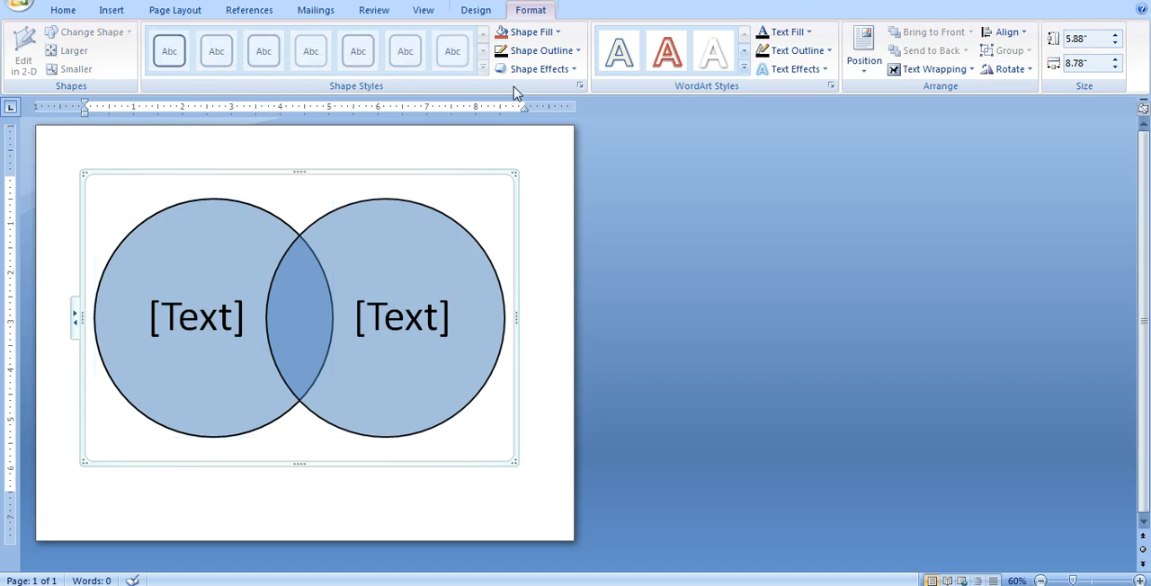
# Step: Select both circles together, set Shape Fill to No Fill and edit the left label text
pyautogui.click(399, 317)
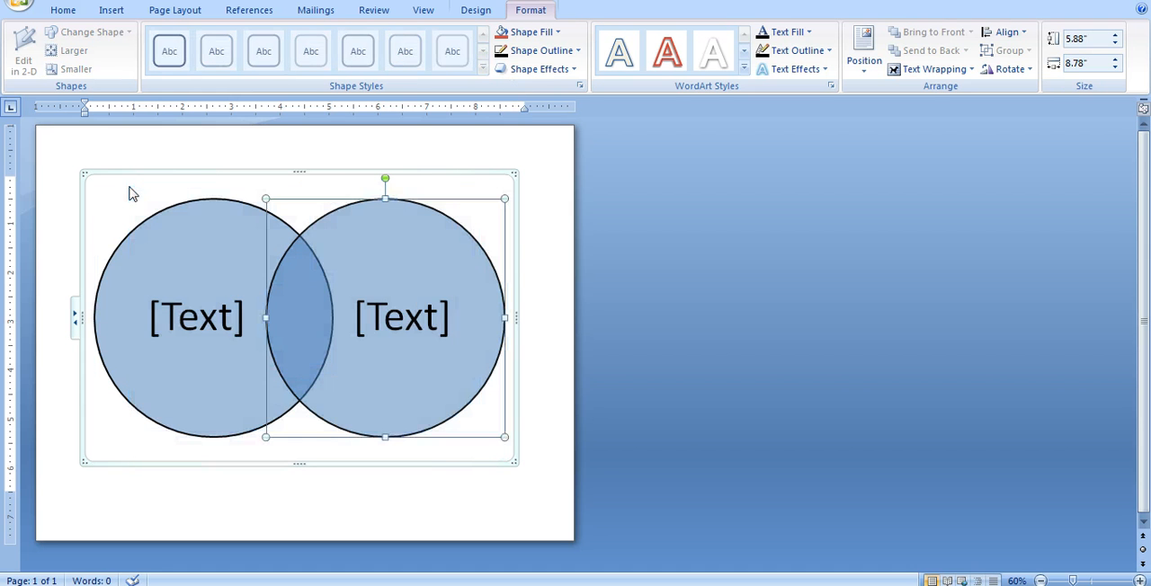
pyautogui.click(176, 237)
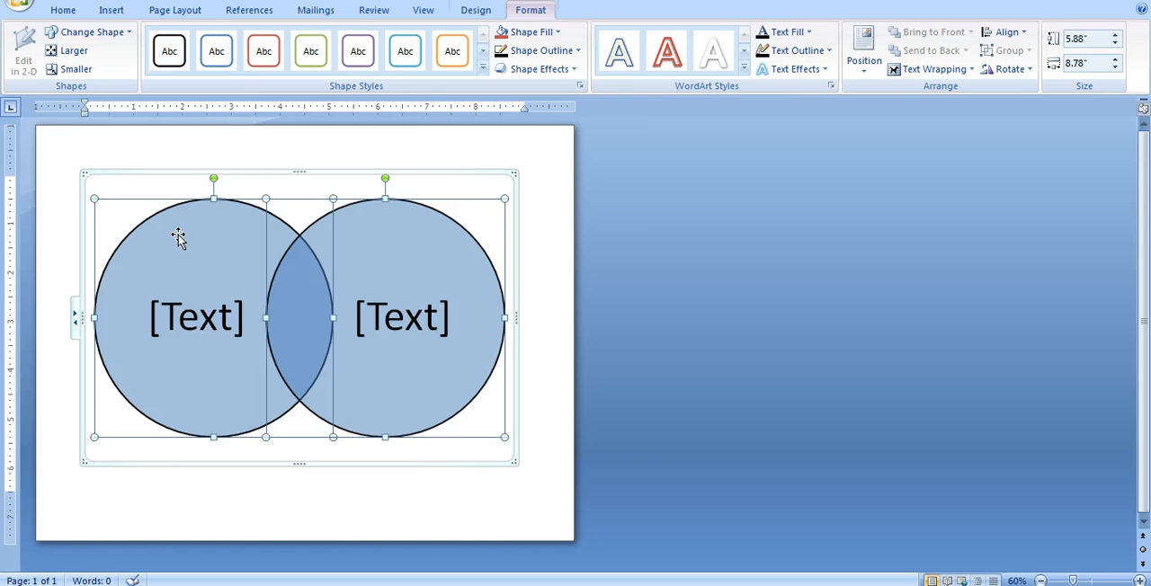
pyautogui.click(554, 33)
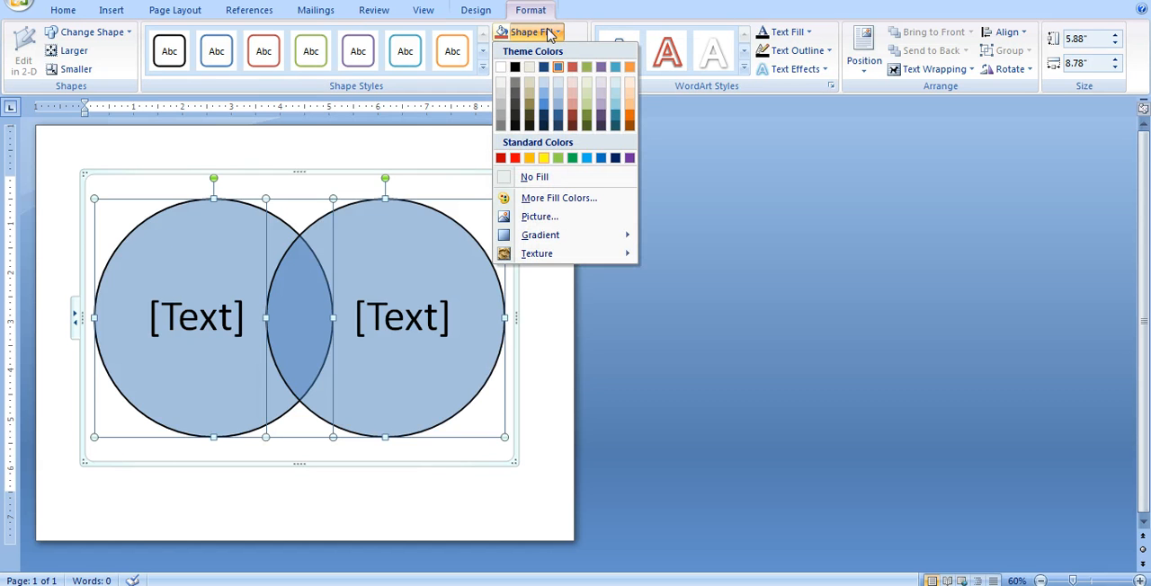
pyautogui.click(534, 176)
pyautogui.write('s')
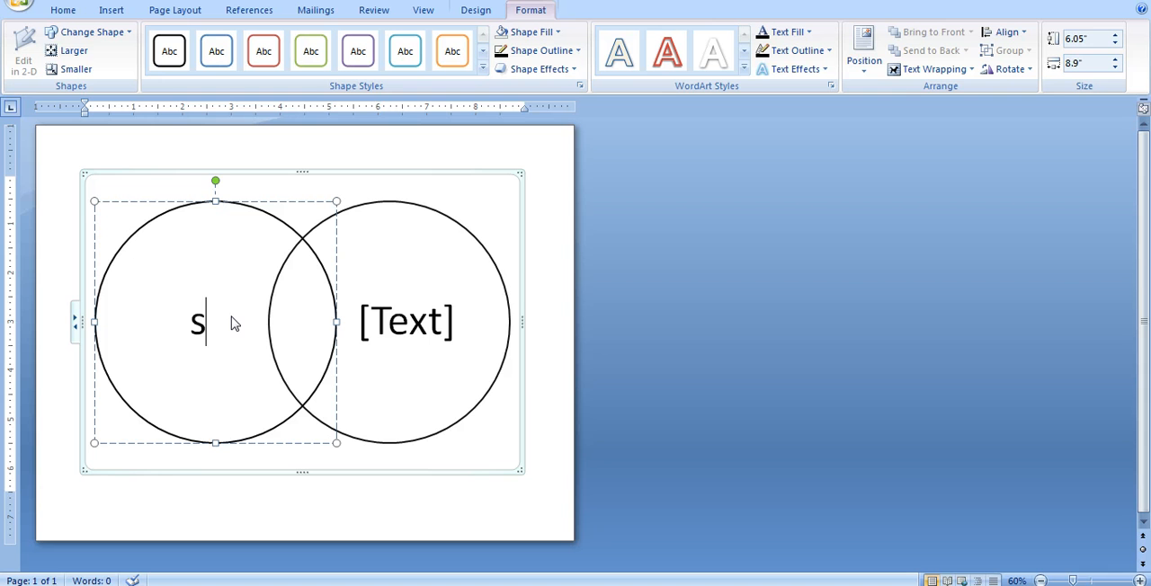
pyautogui.press('Backspace')
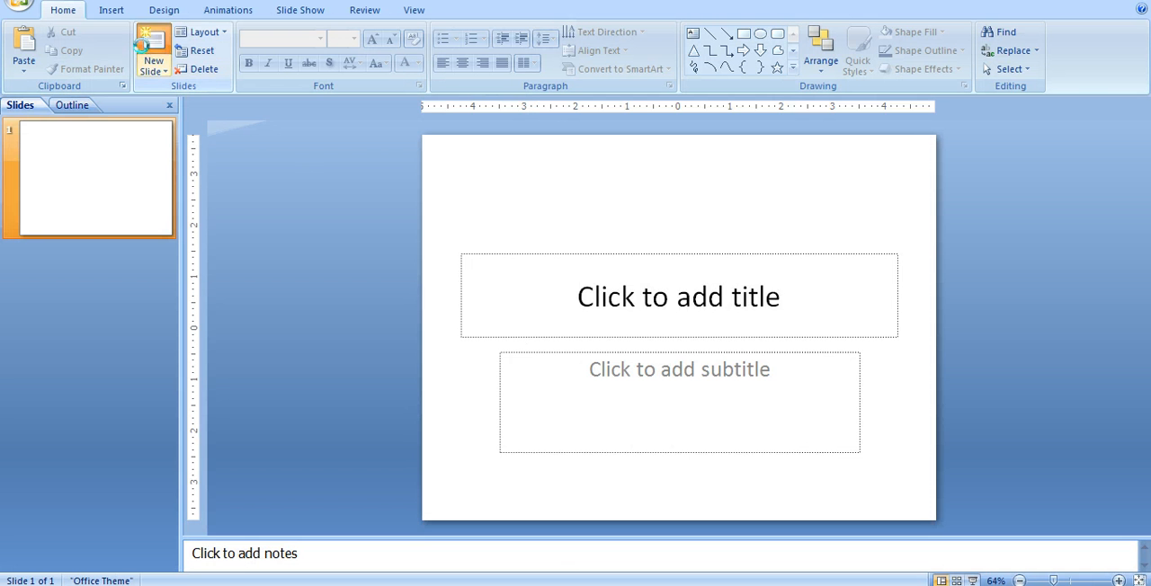
# Step: Add a new slide and choose the Basic Venn layout from the Relationship SmartArt graphics
pyautogui.click(153, 40)
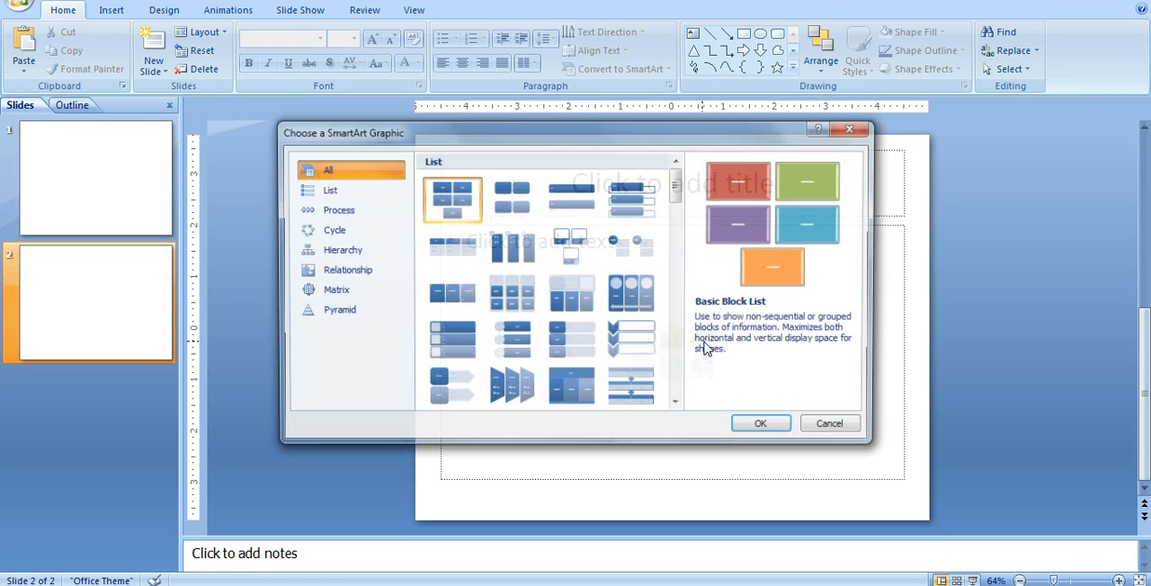
pyautogui.click(343, 270)
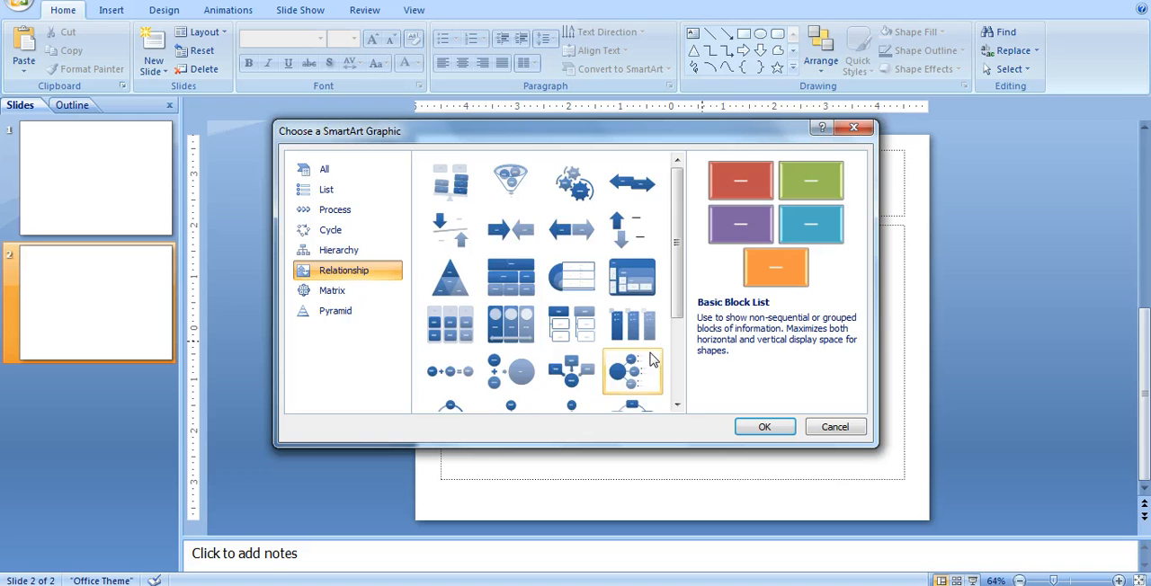
pyautogui.click(835, 426)
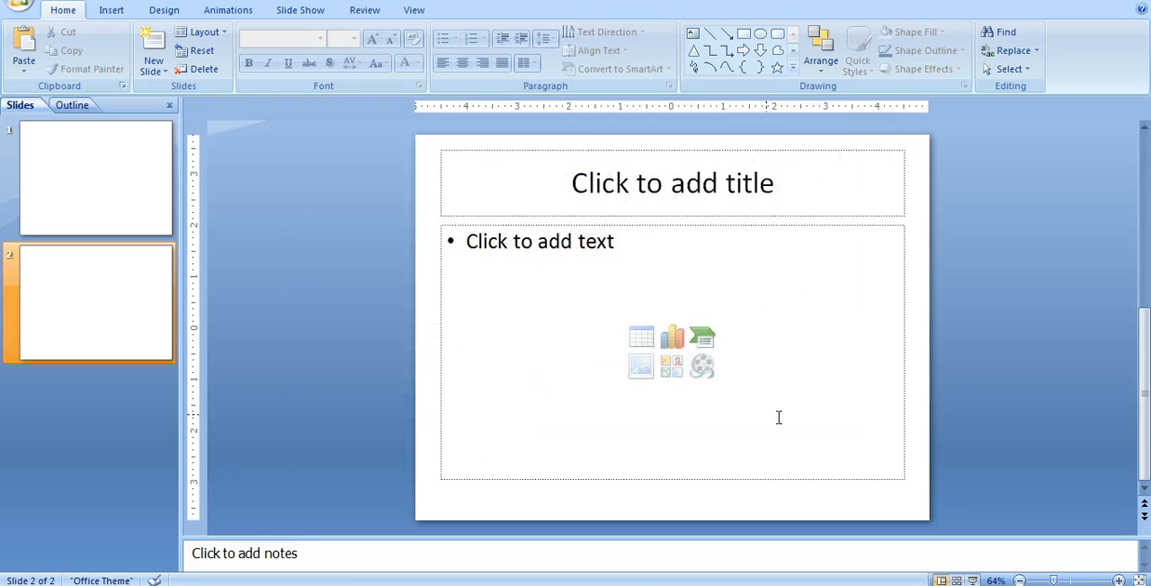
# Step: Insert the Venn diagram and give the top circle a black outline with no fill
pyautogui.click(673, 365)
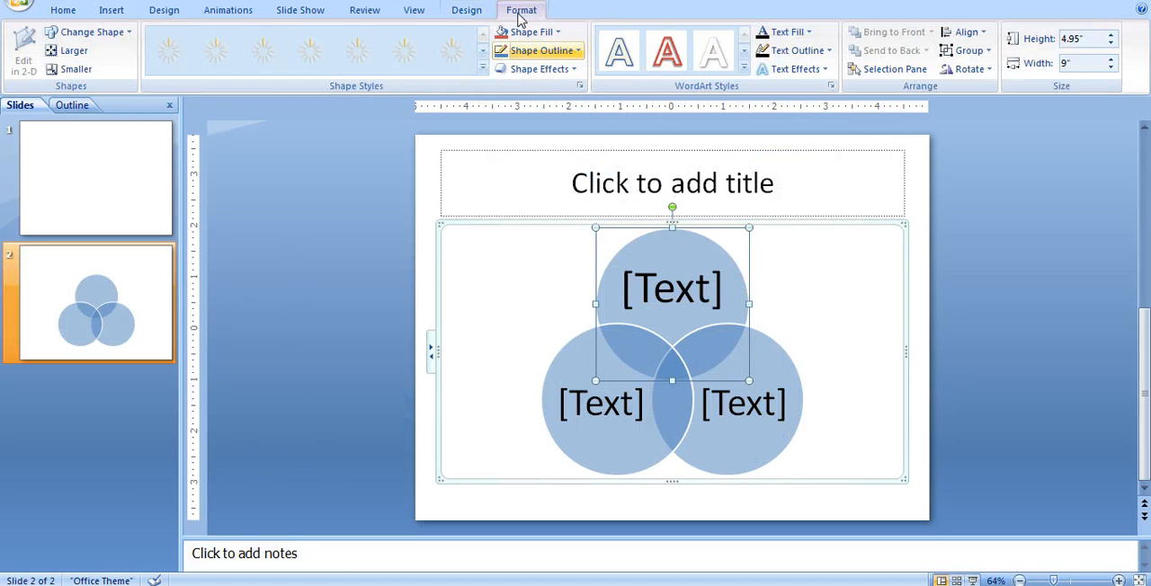
pyautogui.click(538, 50)
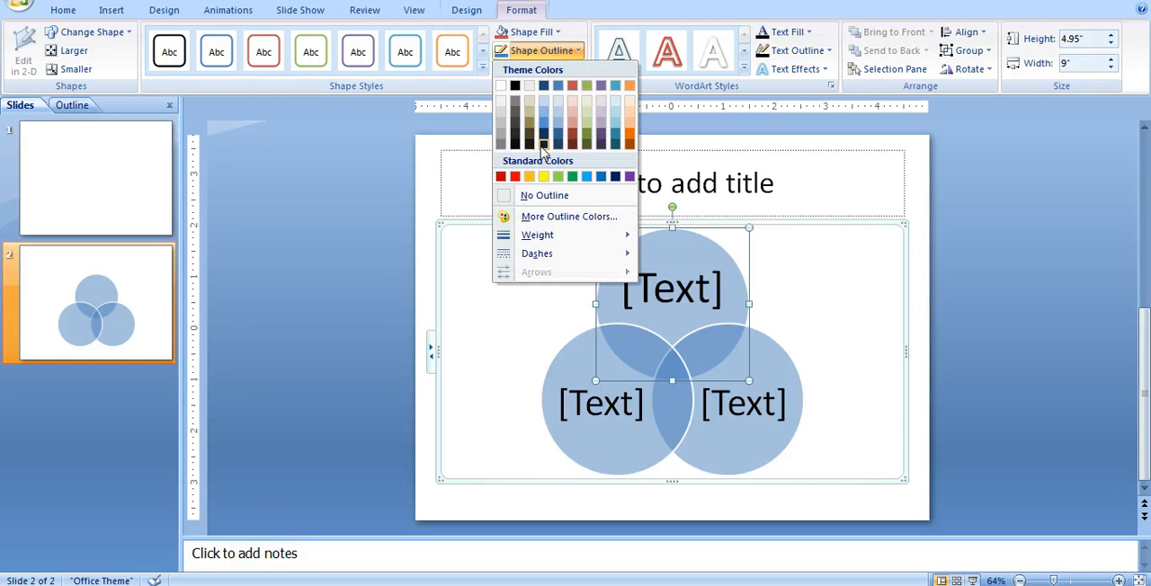
pyautogui.click(529, 33)
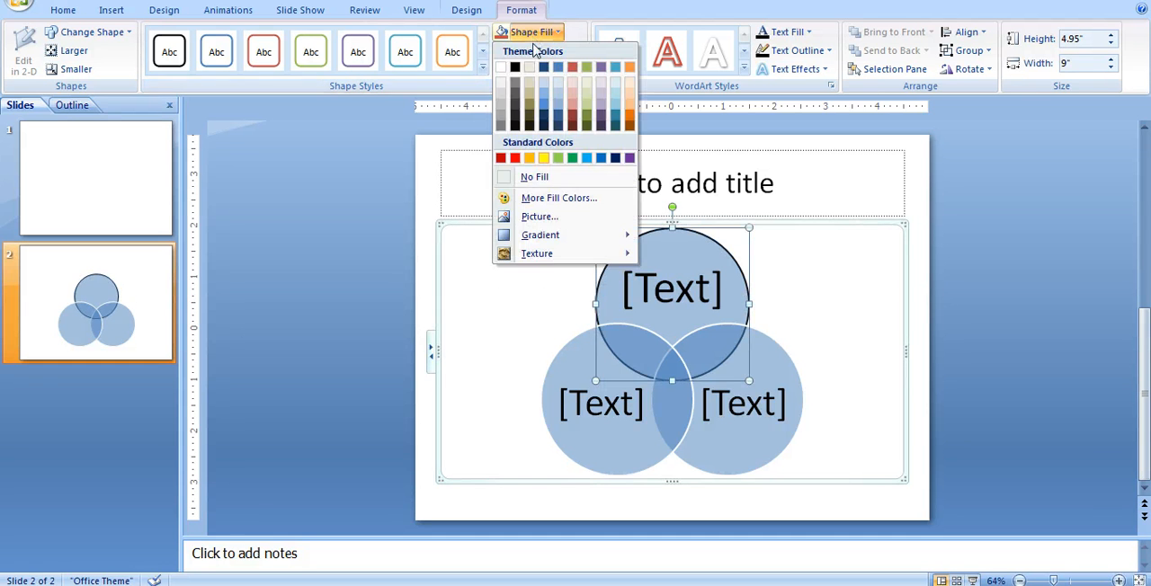
pyautogui.click(533, 177)
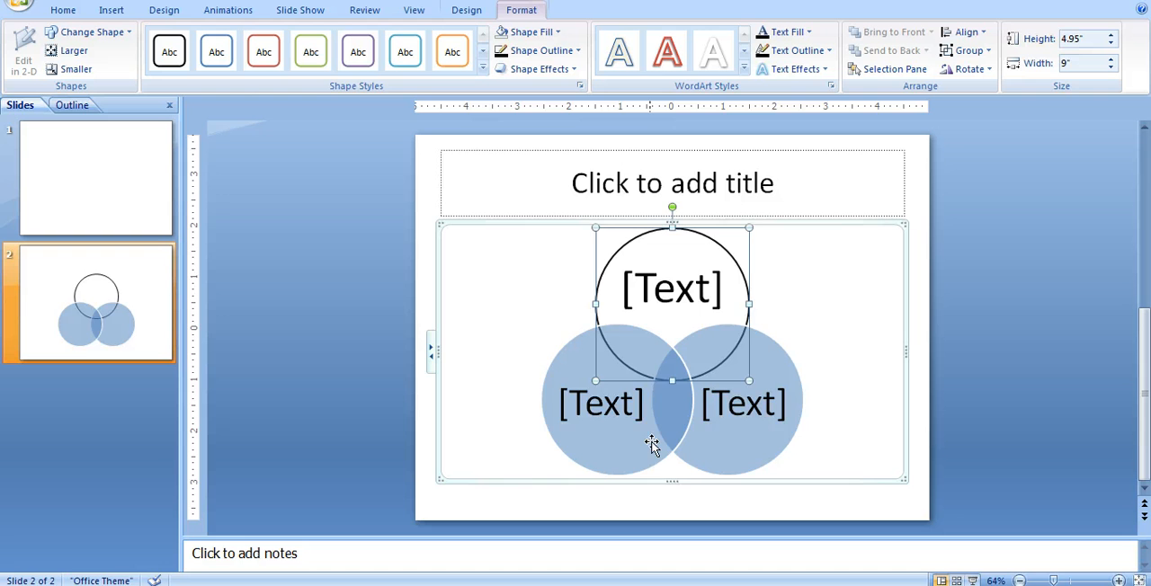
# Step: Remove the fill from the lower-left and right circles as well
pyautogui.click(542, 50)
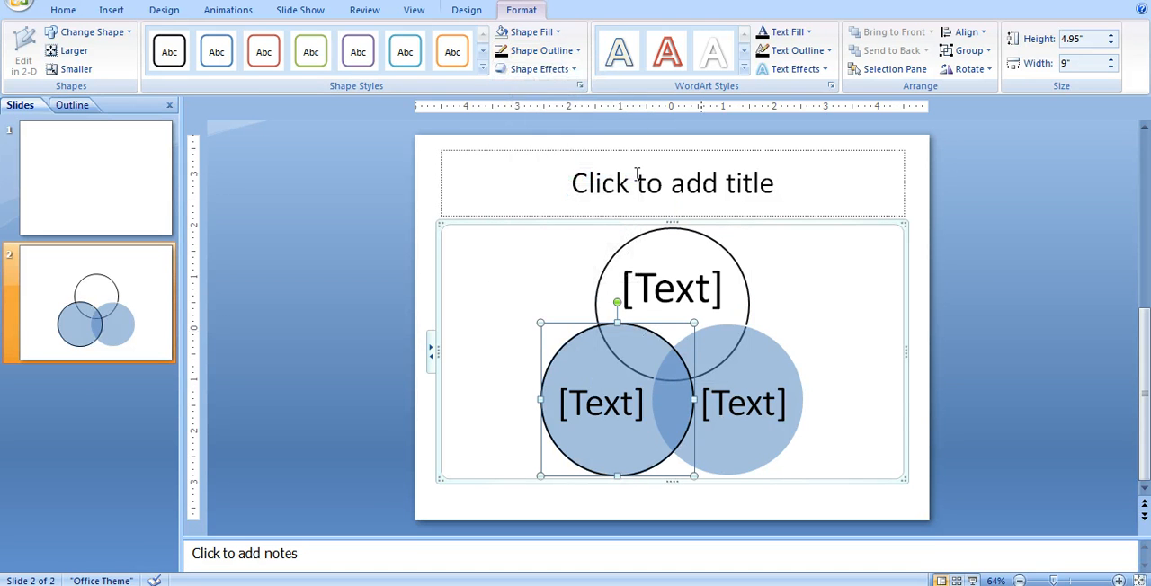
pyautogui.click(533, 32)
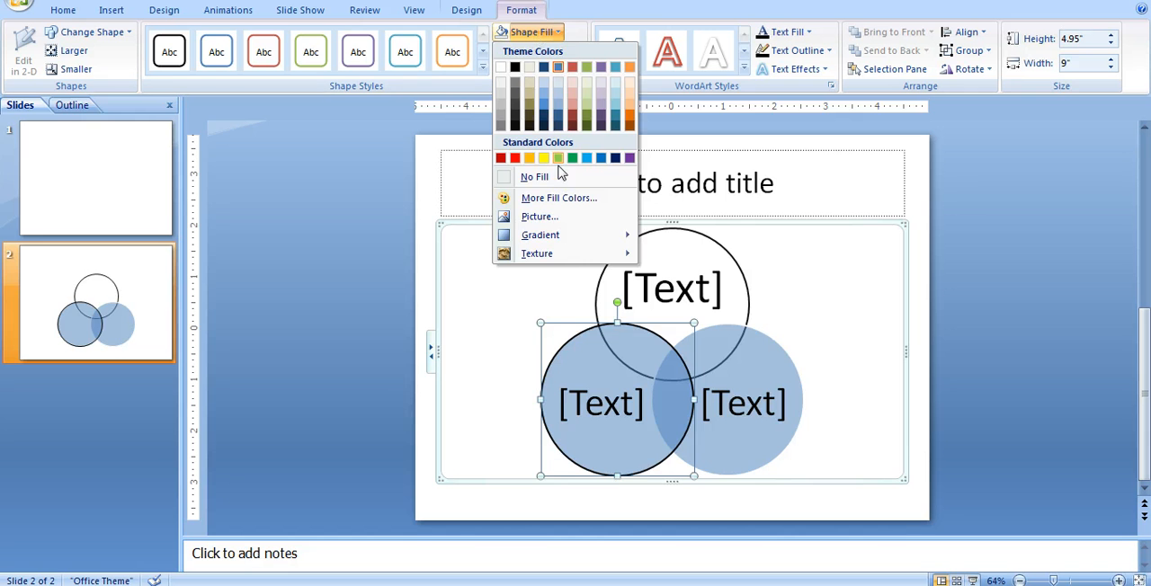
pyautogui.click(535, 176)
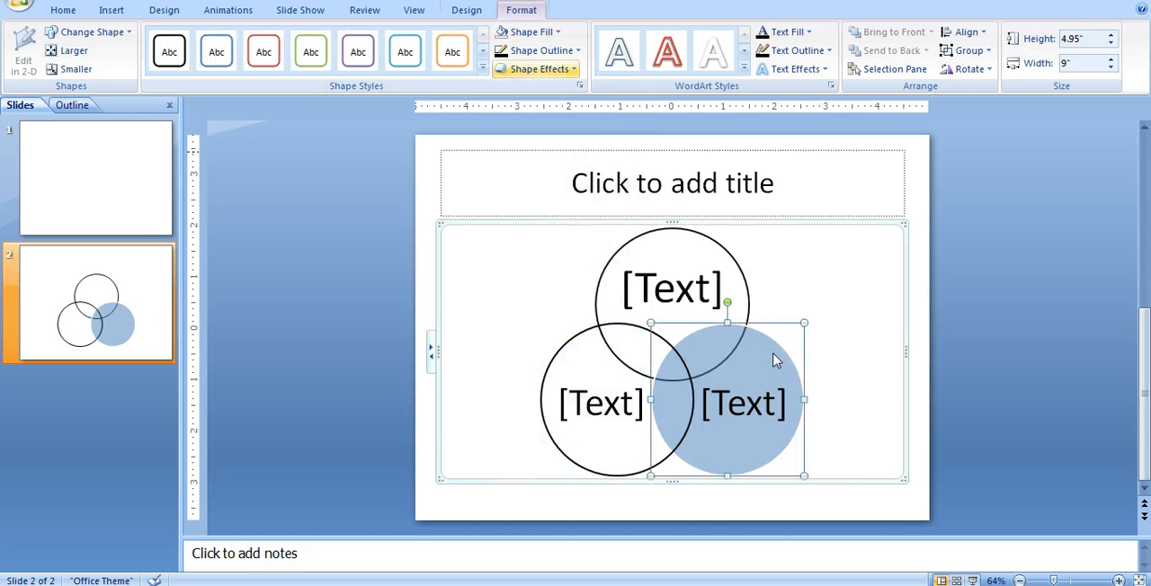
pyautogui.click(529, 32)
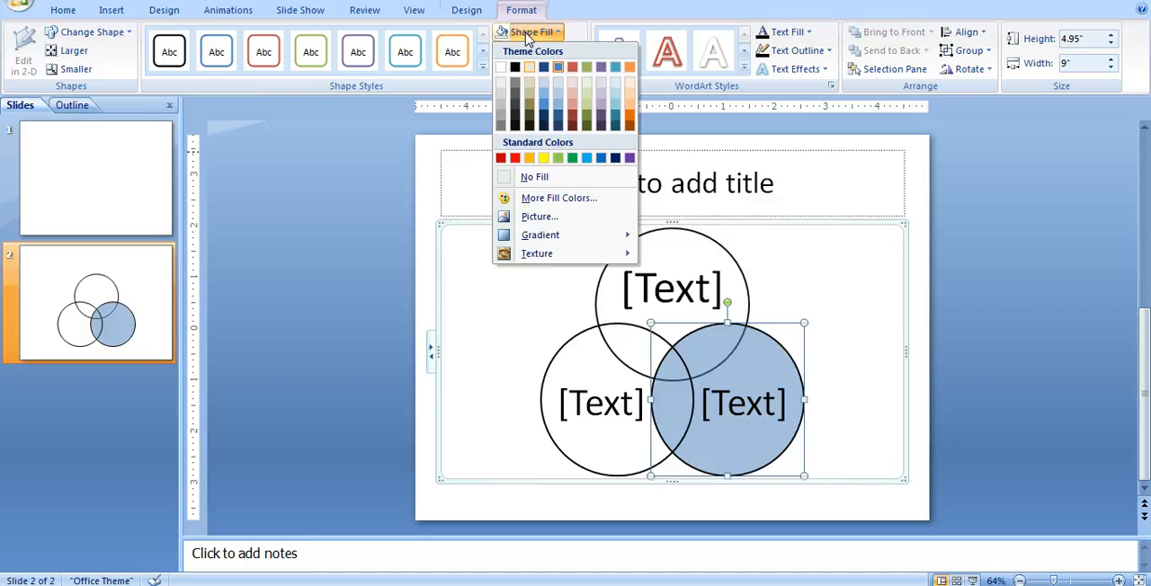
pyautogui.click(534, 176)
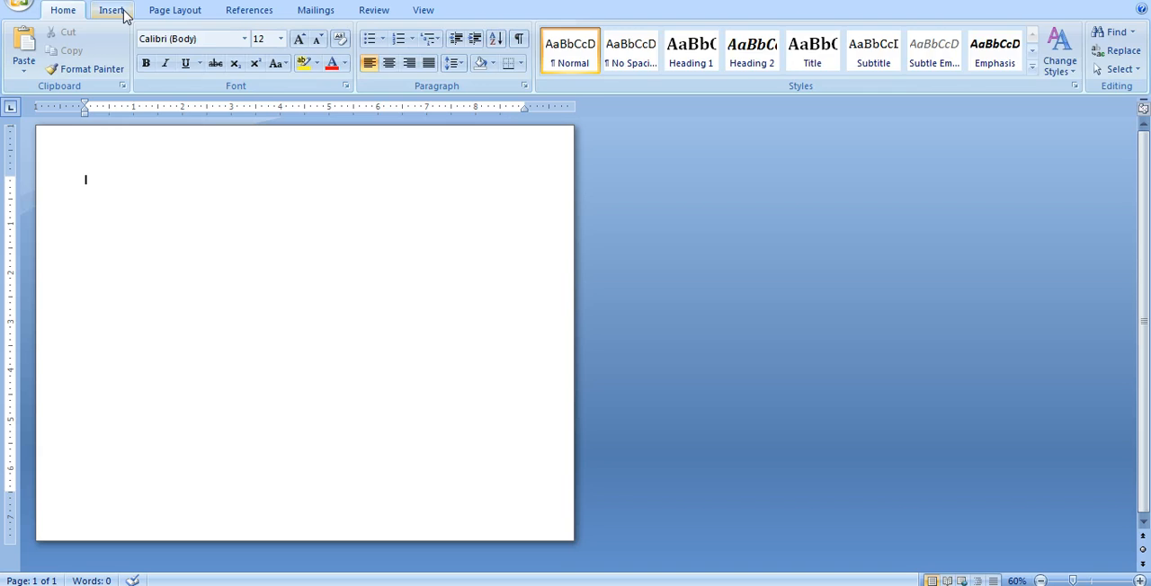
# Step: Choose the Oval shape and draw two large overlapping circles on the page
pyautogui.click(256, 51)
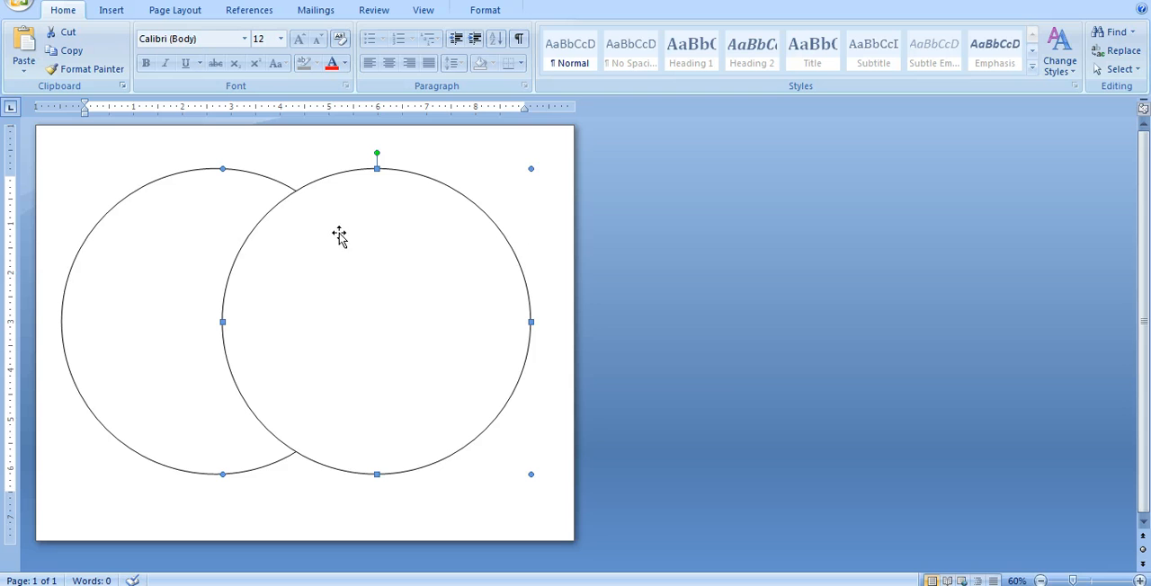
pyautogui.moveTo(317, 237)
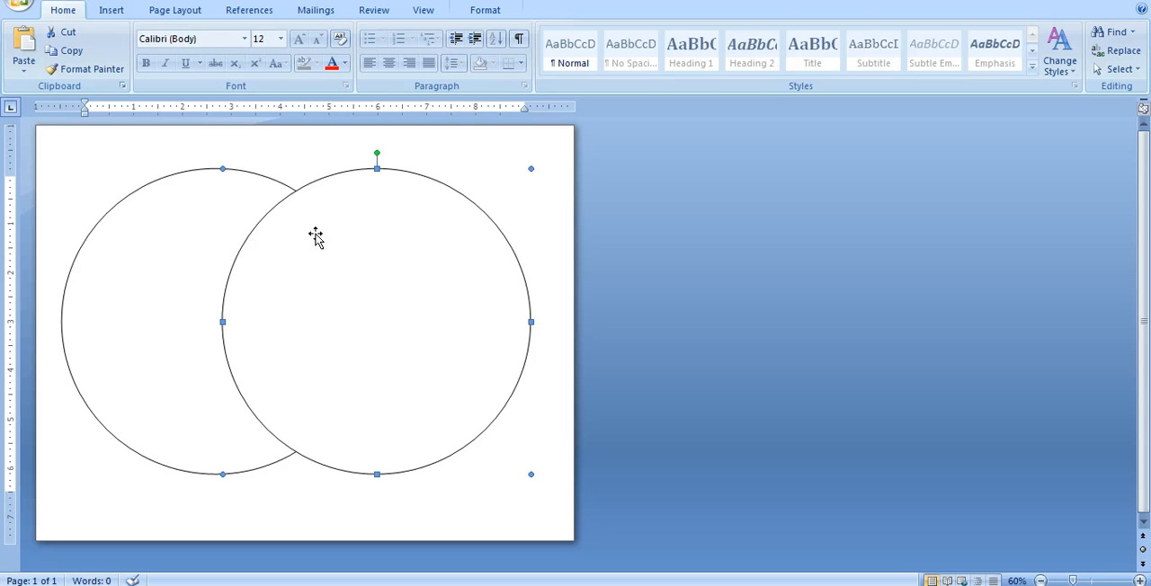
# Step: Set the front circle's Shape Fill to No Fill so both outlines show in the overlap
pyautogui.click(485, 11)
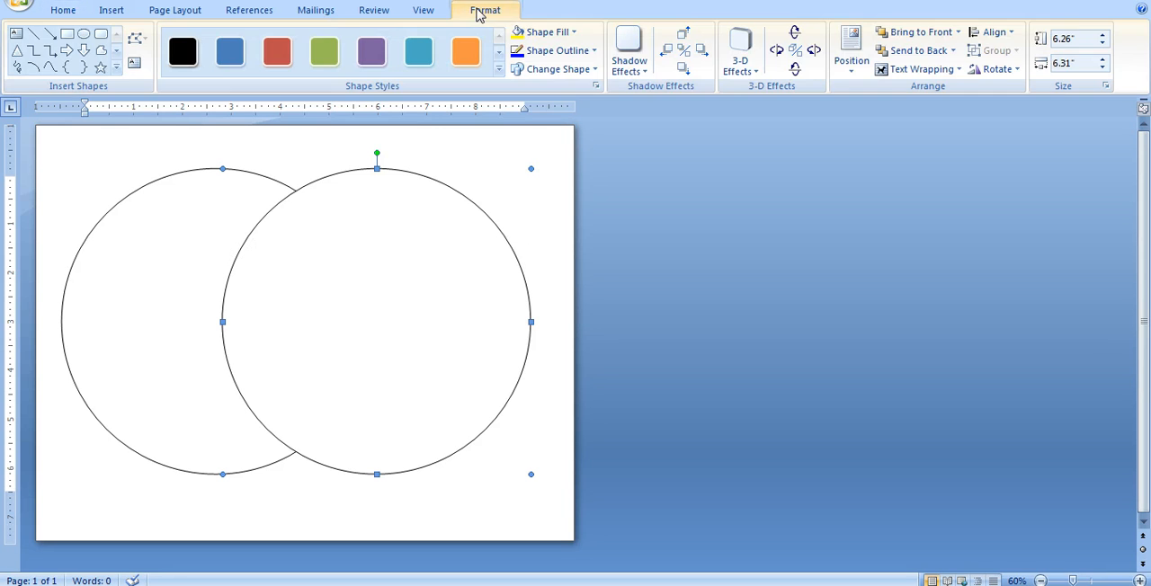
pyautogui.moveTo(543, 33)
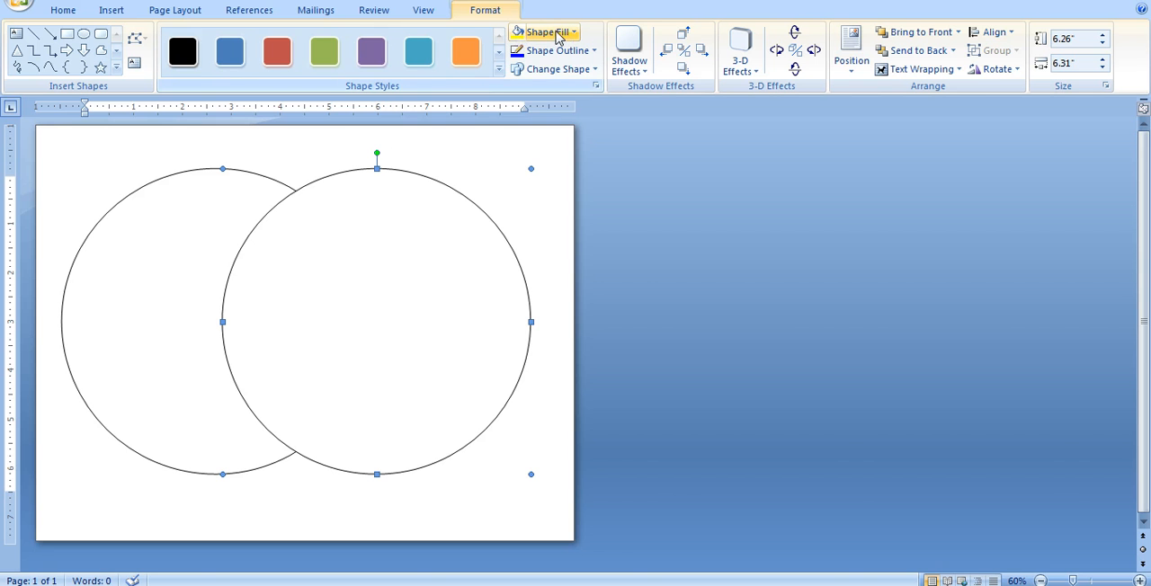
pyautogui.click(543, 33)
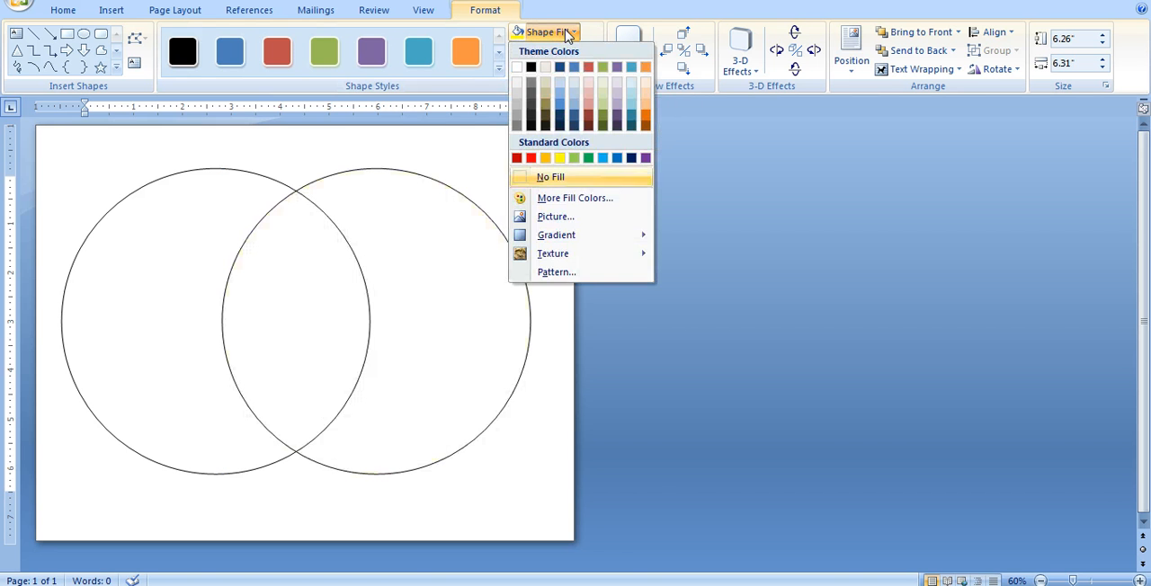
pyautogui.click(550, 176)
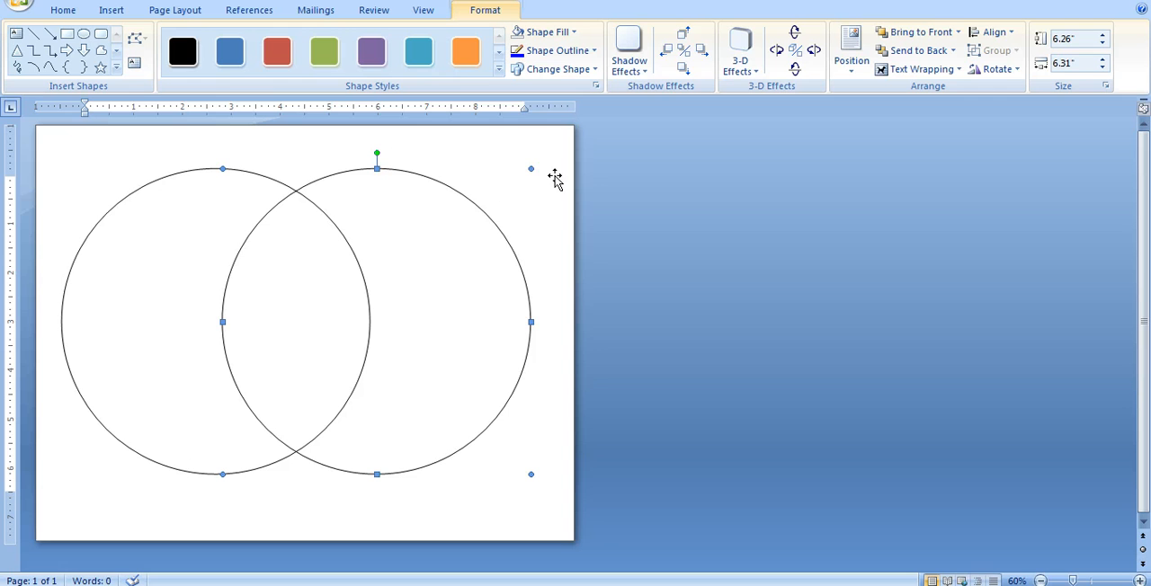
pyautogui.moveTo(274, 220)
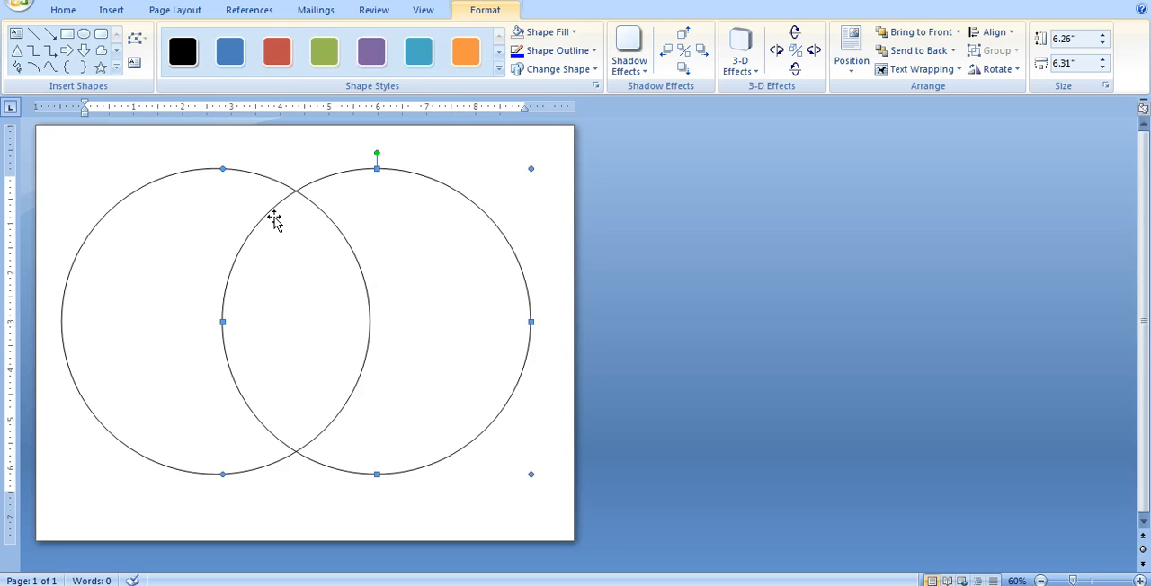
pyautogui.moveTo(327, 323)
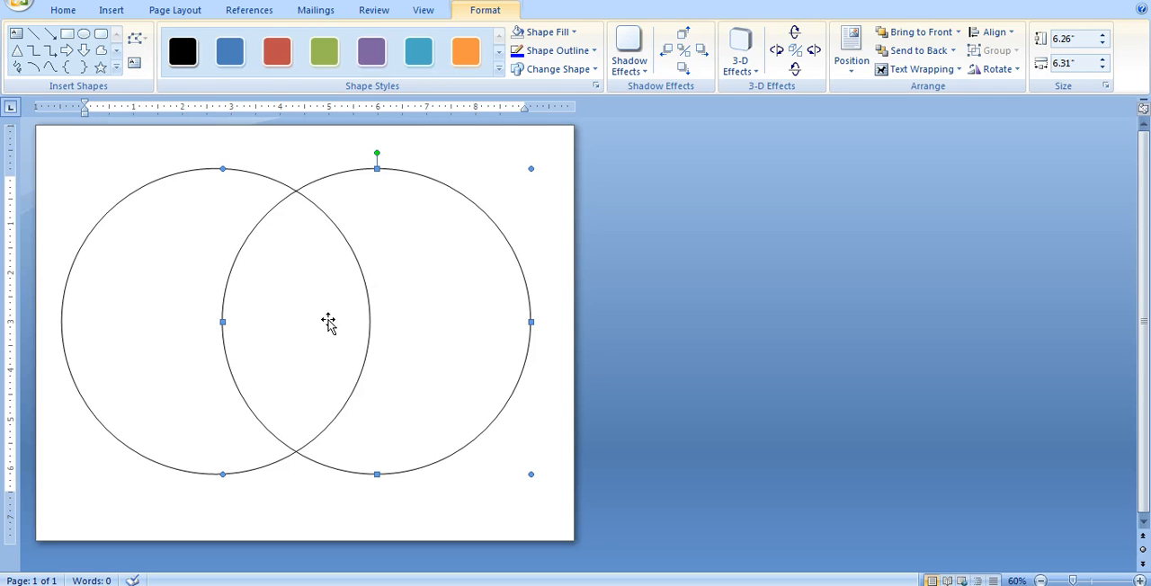
pyautogui.moveTo(303, 373)
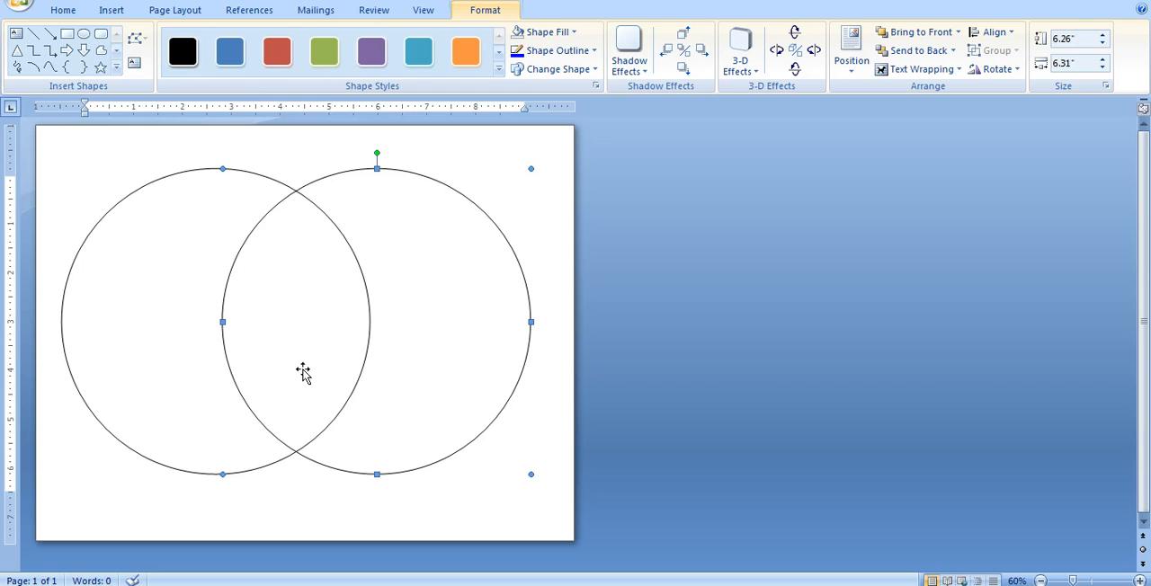